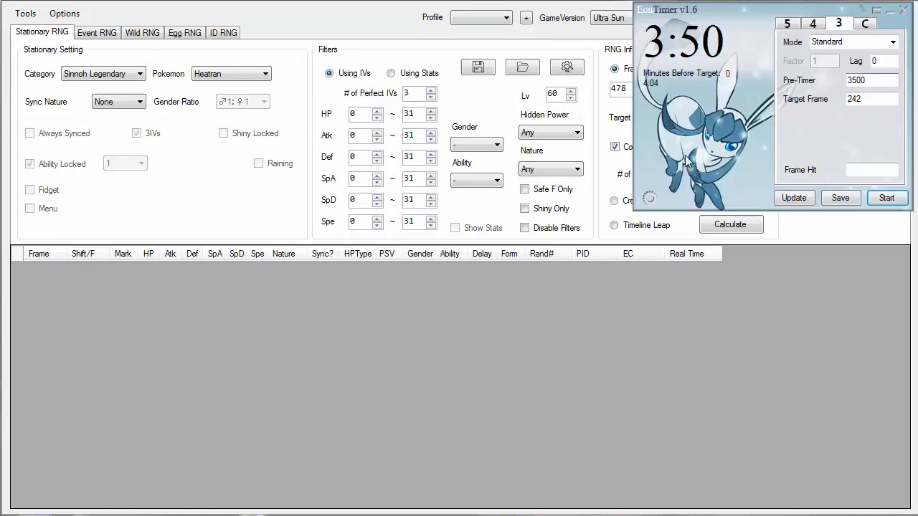
{"action": "mouse_move", "coordinate": [640, 359]}
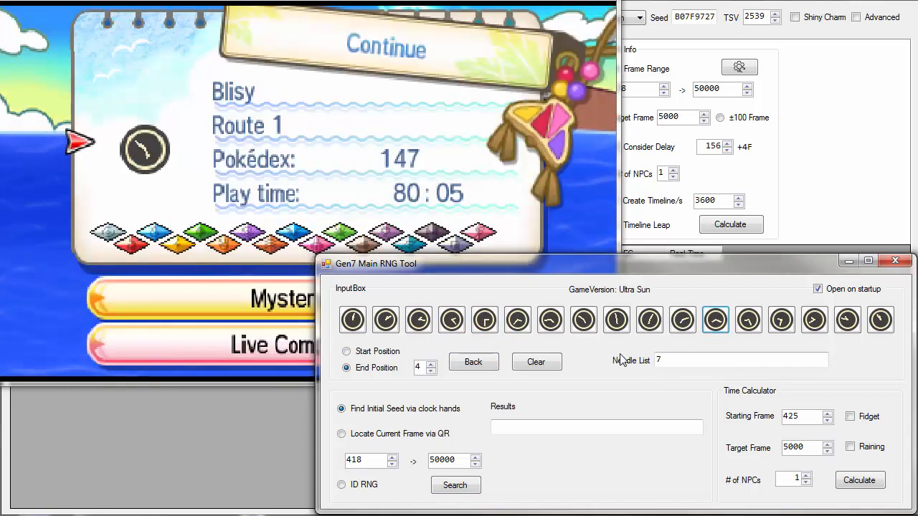
Record the remaining clock-hand needles until initial seed 51701CE8 is found.
{"action": "left_click", "coordinate": [648, 319]}
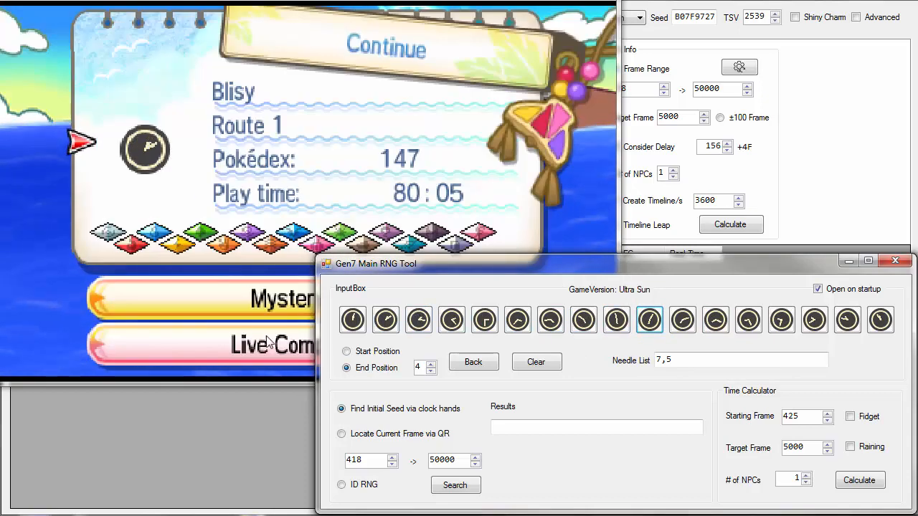
{"action": "left_click", "coordinate": [385, 320]}
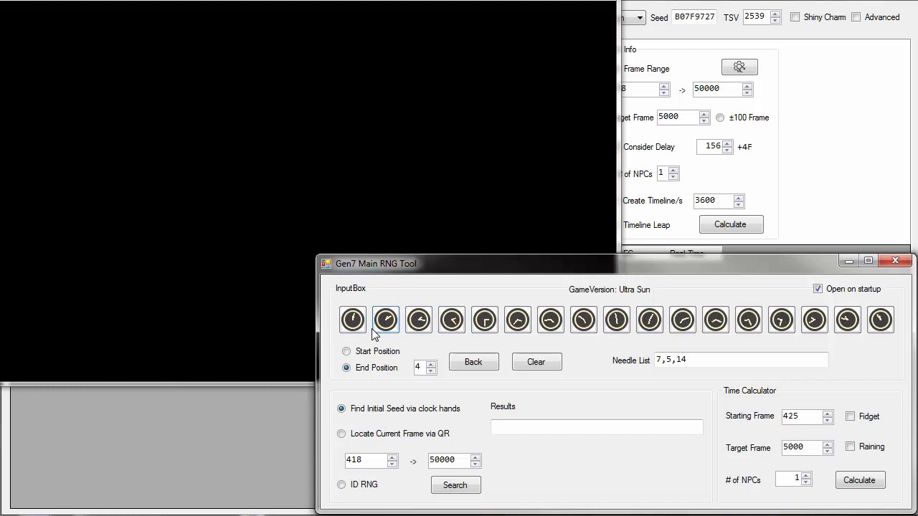
{"action": "left_click", "coordinate": [385, 319]}
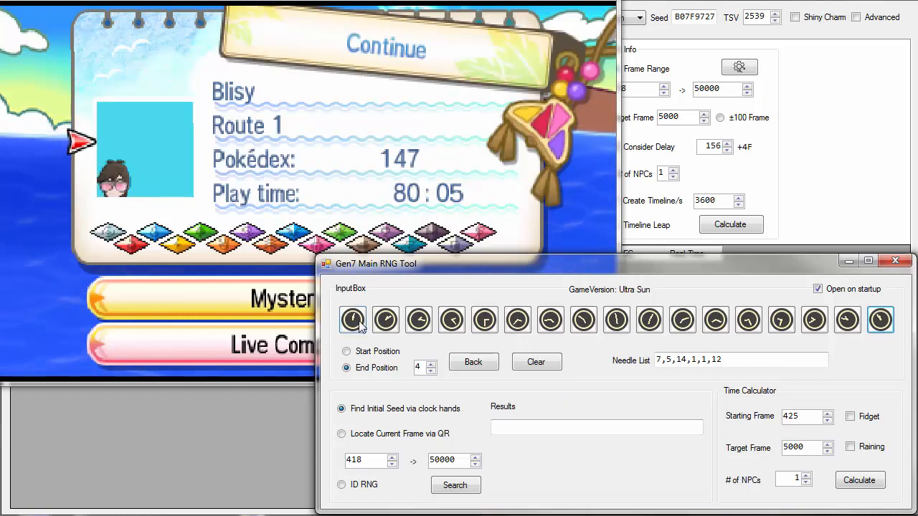
{"action": "left_click", "coordinate": [352, 320]}
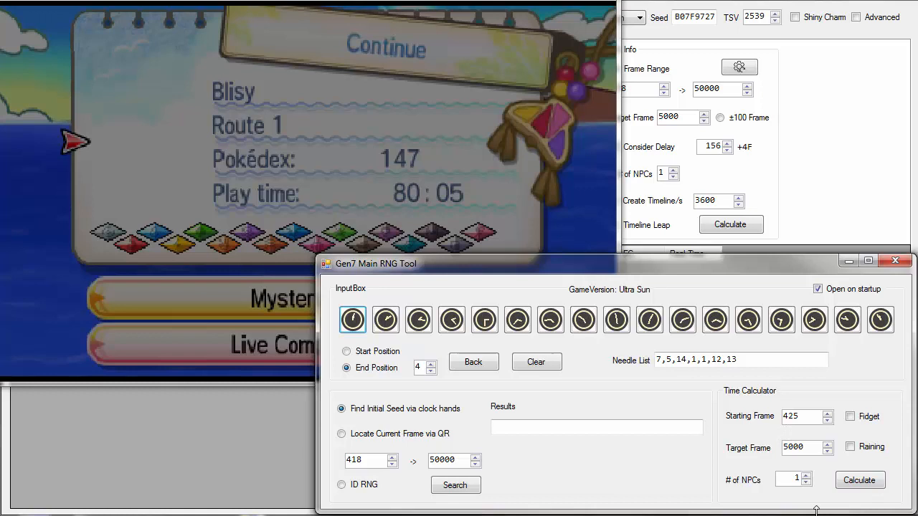
{"action": "left_click", "coordinate": [583, 320]}
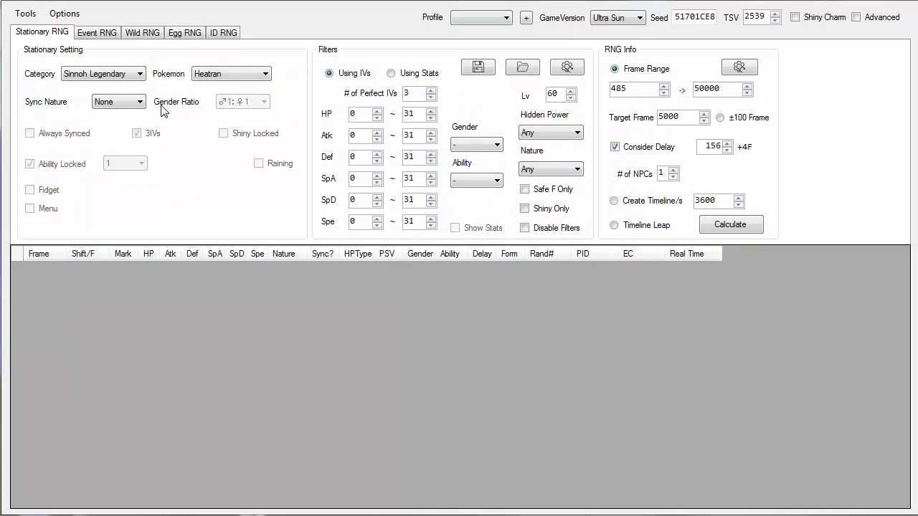
On the Event RNG tab, choose Zygarde as species and set PID type to Shiny.
{"action": "left_click", "coordinate": [97, 32]}
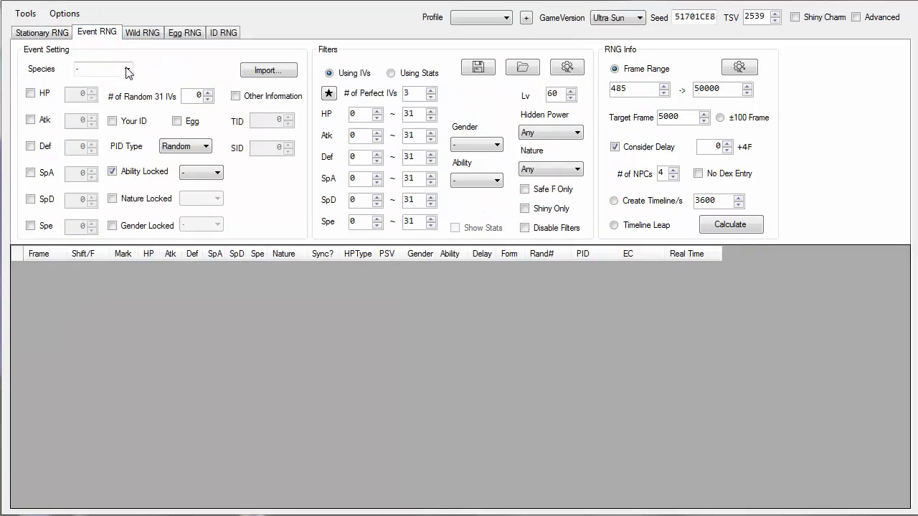
{"action": "left_click", "coordinate": [127, 69]}
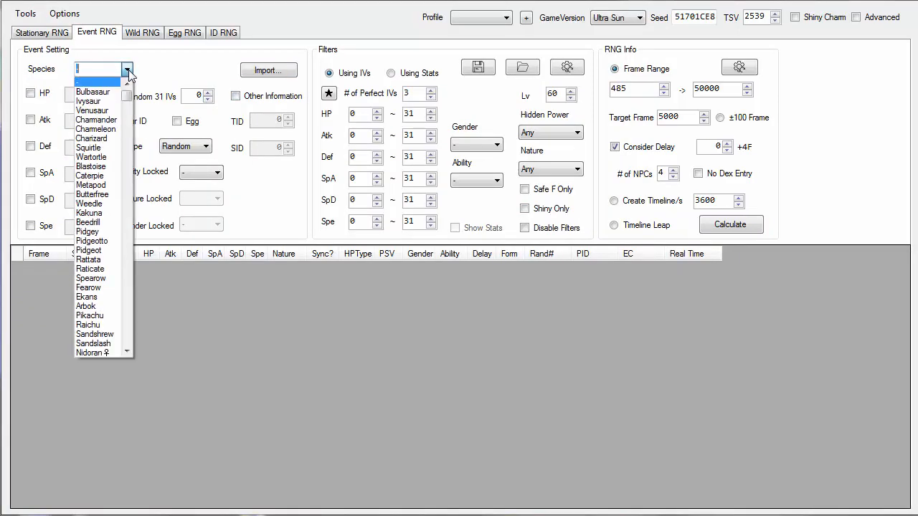
{"action": "type", "text": "zygarde"}
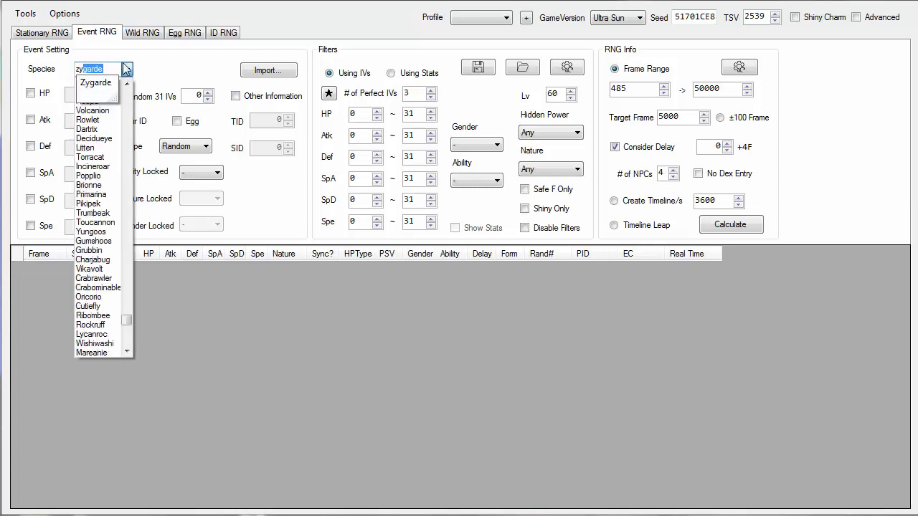
{"action": "left_click", "coordinate": [95, 83]}
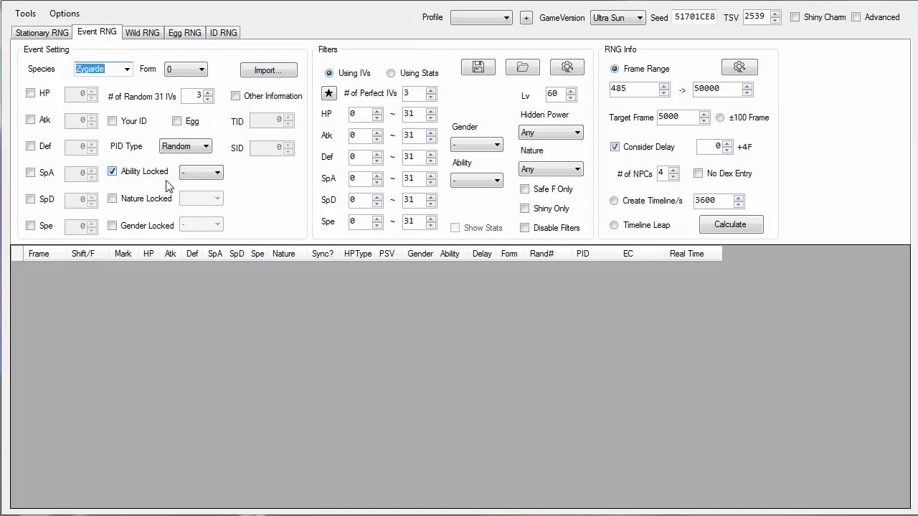
{"action": "left_click", "coordinate": [207, 146]}
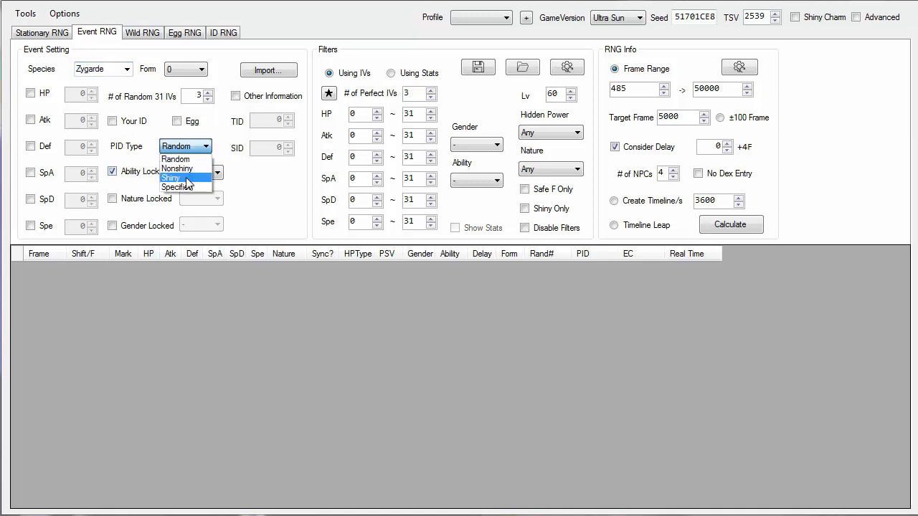
{"action": "left_click", "coordinate": [171, 178]}
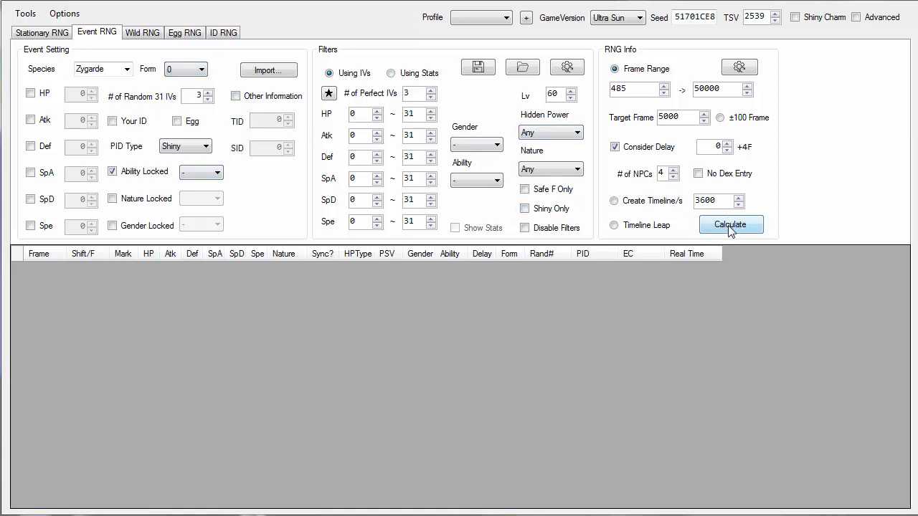
Calculate safe-only frames up to 500000 and pick frame 1835 as the target.
{"action": "left_click", "coordinate": [729, 224]}
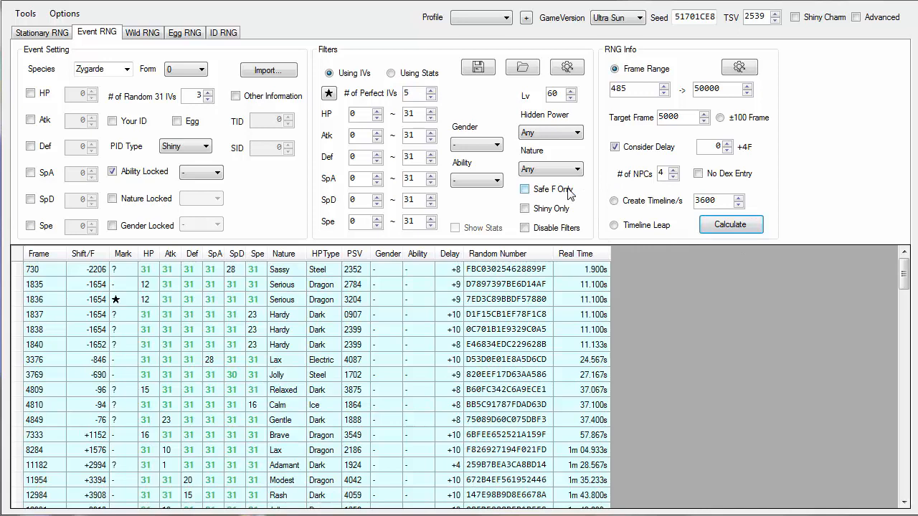
{"action": "left_click", "coordinate": [524, 189]}
{"action": "type", "text": "0"}
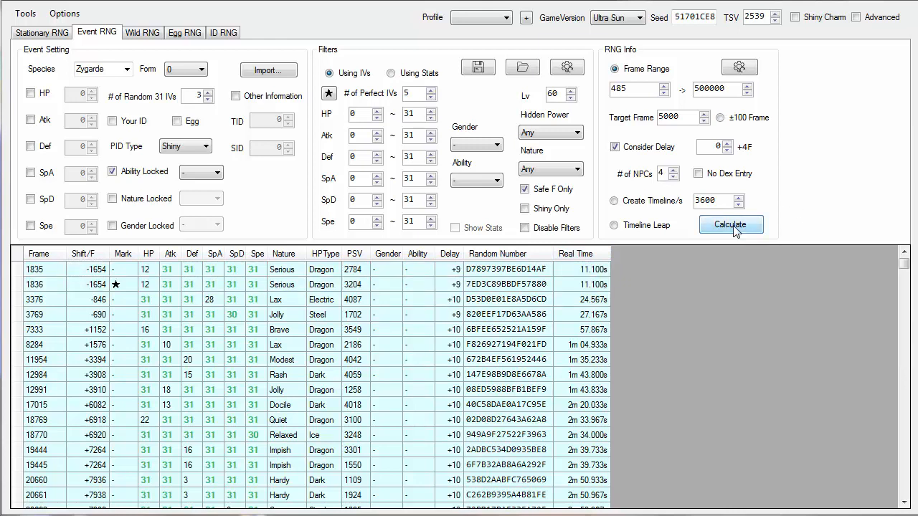
{"action": "left_click", "coordinate": [731, 225]}
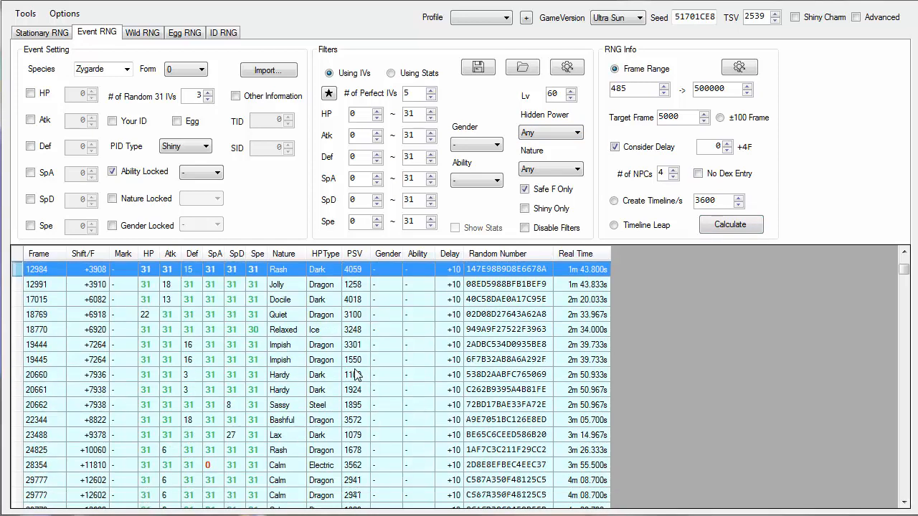
{"action": "scroll", "scroll_direction": "down", "scroll_amount": 3}
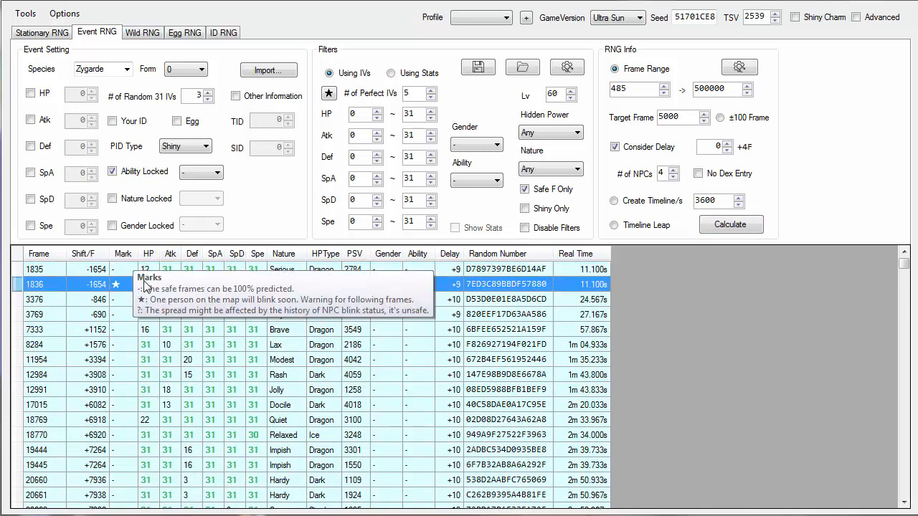
{"action": "left_click", "coordinate": [34, 269]}
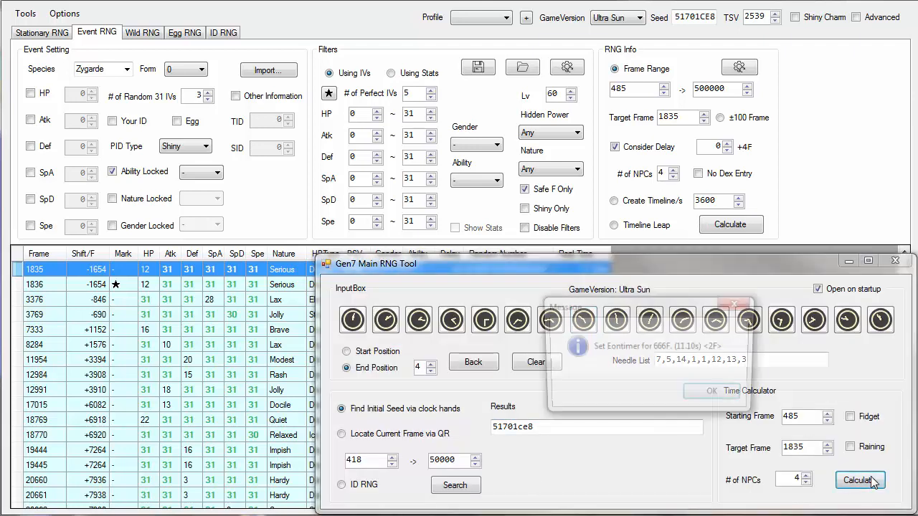
Dismiss the timer advice and update EonTimer's target frame to 666.
{"action": "left_click", "coordinate": [710, 391]}
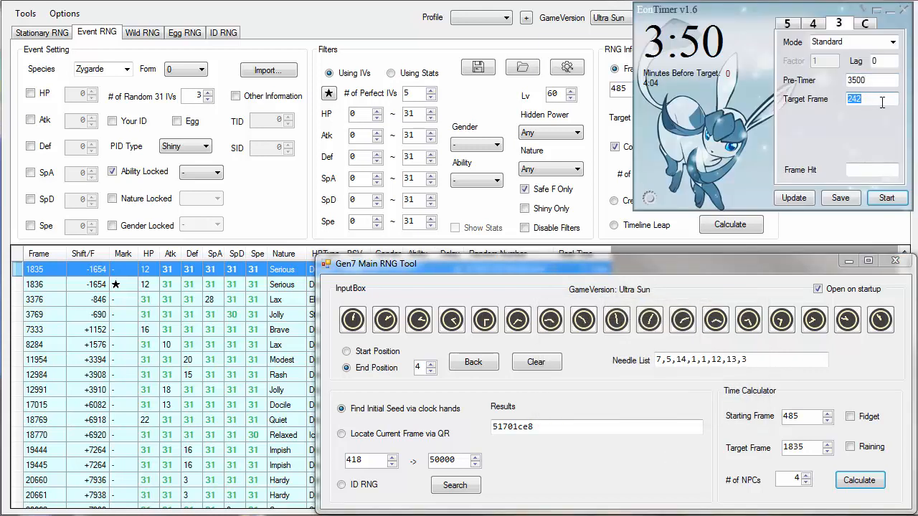
{"action": "type", "text": "666"}
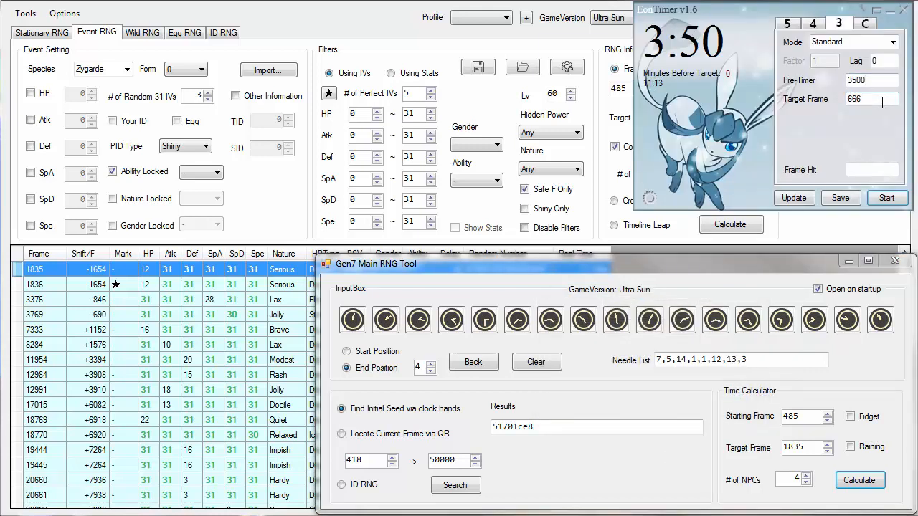
{"action": "mouse_move", "coordinate": [860, 143]}
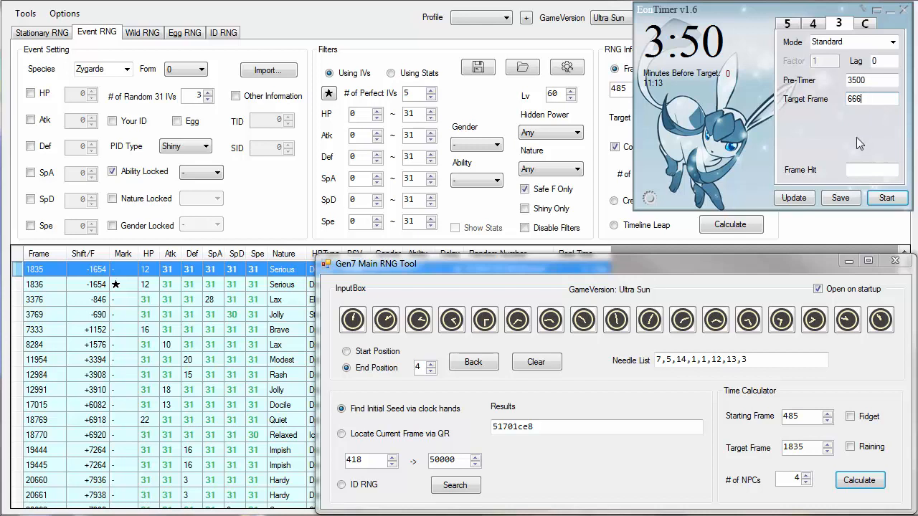
{"action": "mouse_move", "coordinate": [881, 380]}
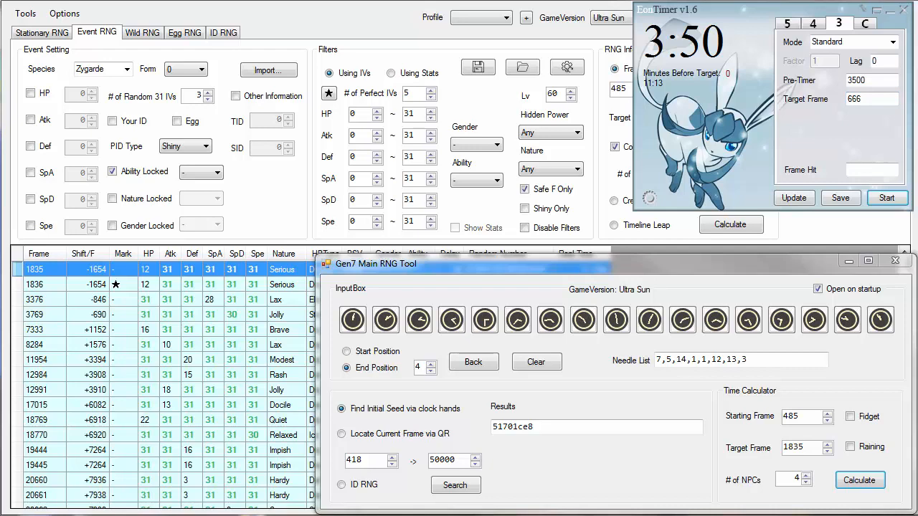
{"action": "left_click", "coordinate": [886, 198]}
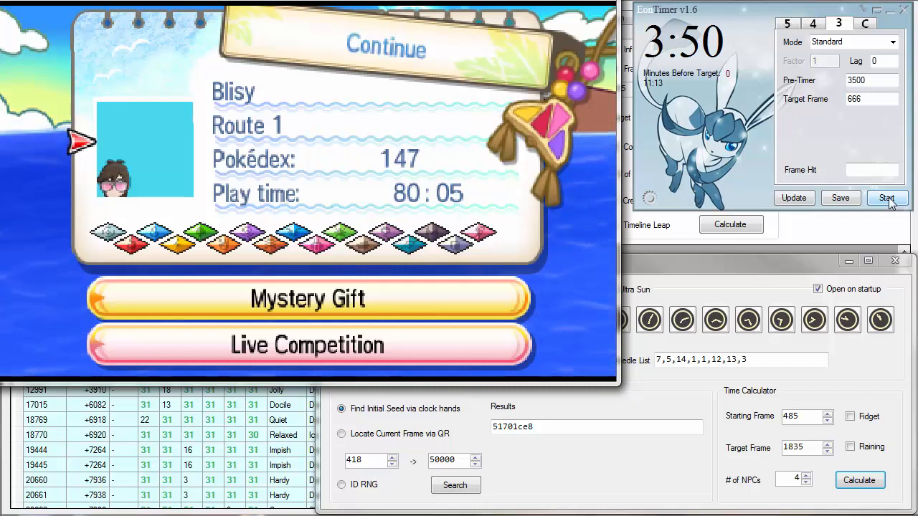
Start EonTimer's 666-frame countdown.
{"action": "left_click", "coordinate": [887, 198]}
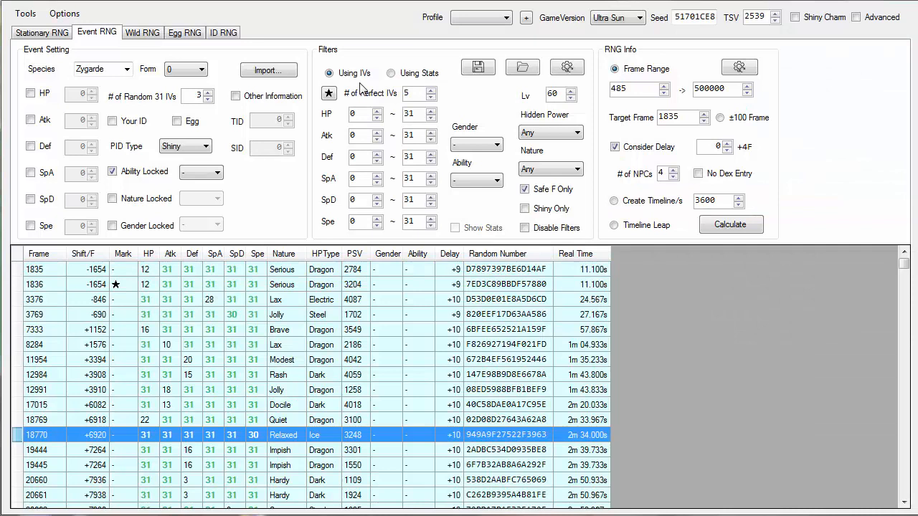
Switch to Using Stats and enter stats 357, 225, 272, 186, 226, 203.
{"action": "left_click", "coordinate": [391, 73]}
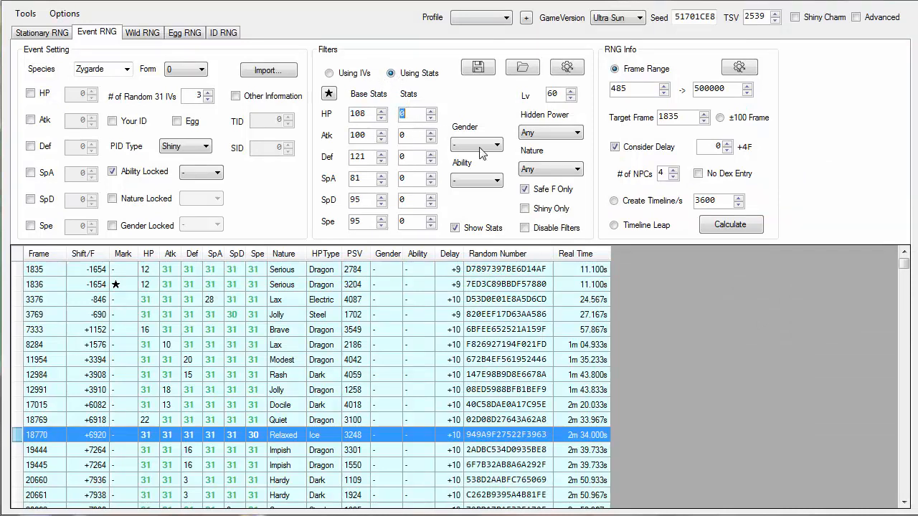
{"action": "mouse_move", "coordinate": [500, 158]}
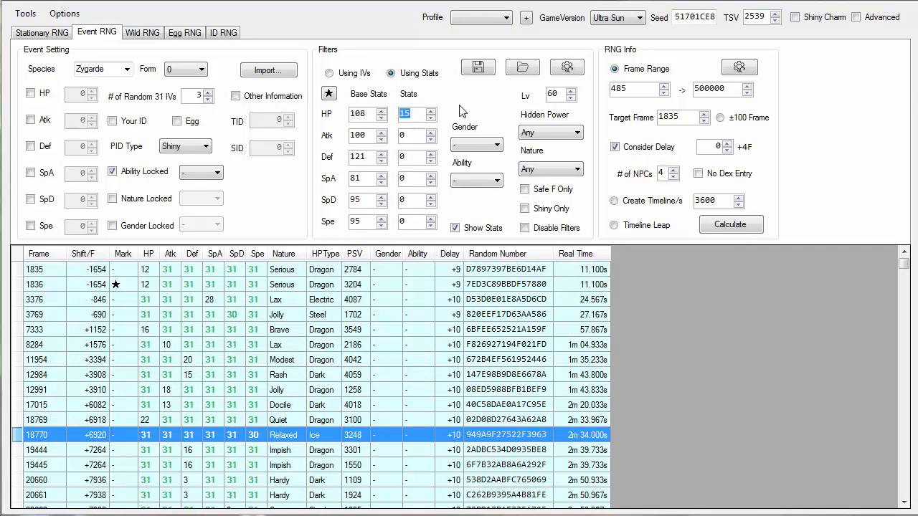
{"action": "left_click", "coordinate": [555, 94]}
{"action": "type", "text": "100"}
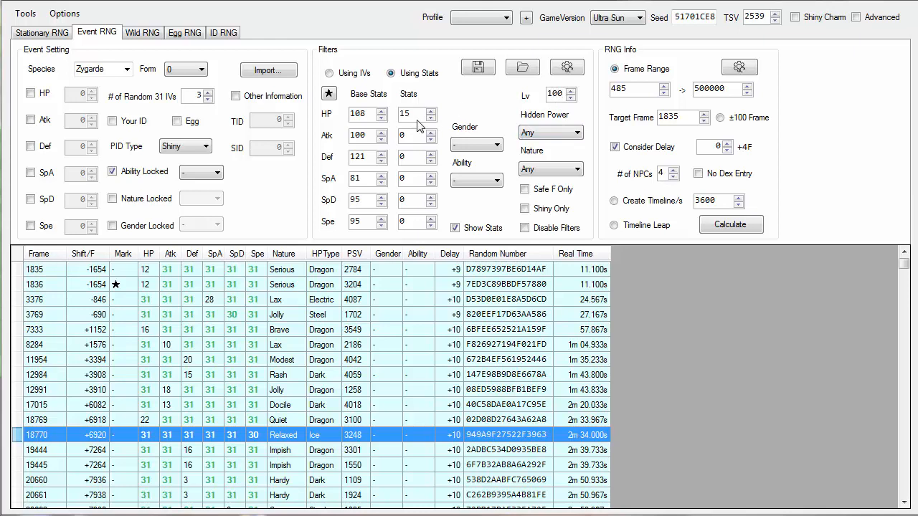
{"action": "type", "text": "3"}
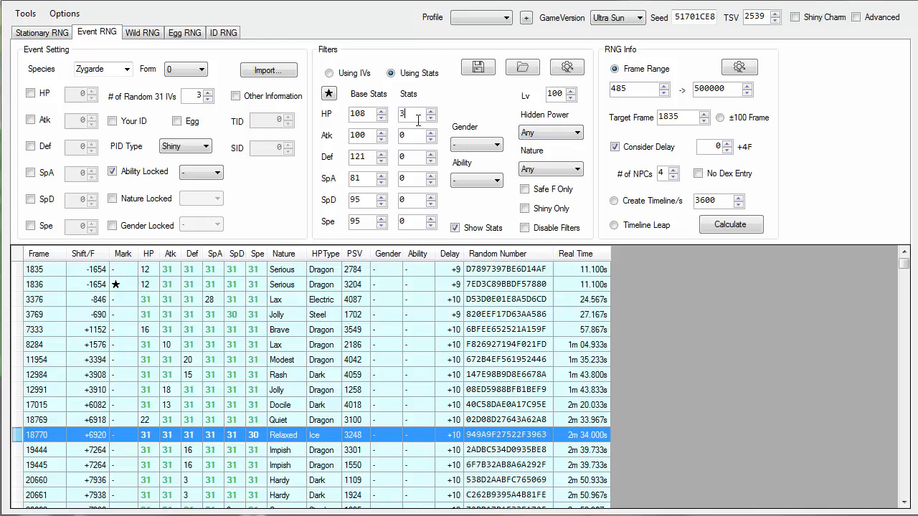
{"action": "type", "text": "57"}
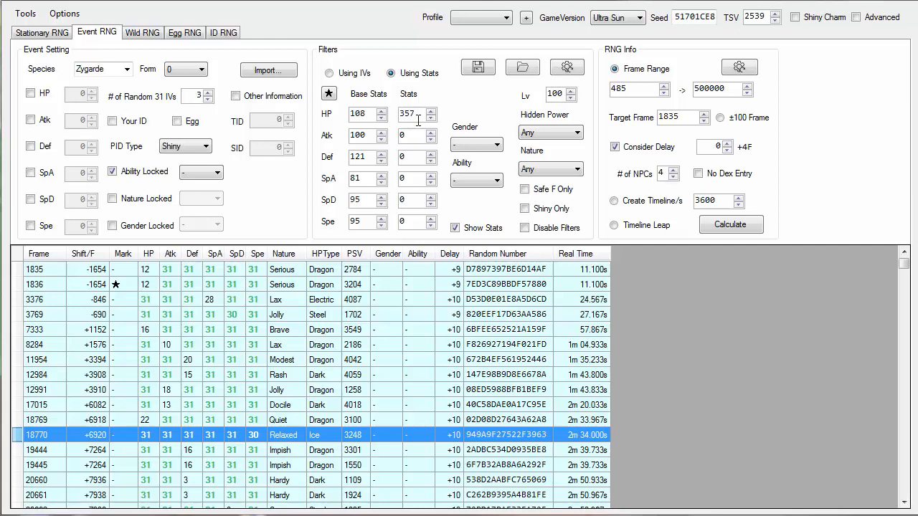
{"action": "type", "text": "225"}
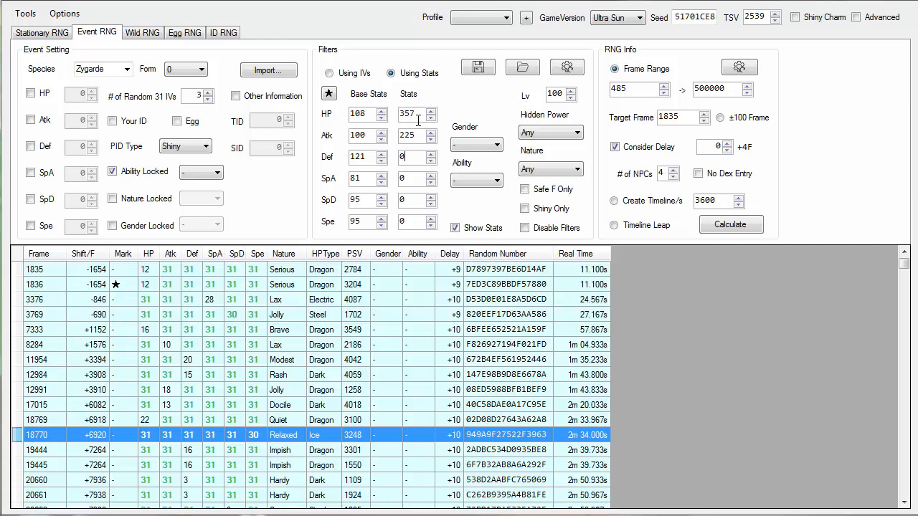
{"action": "type", "text": "272"}
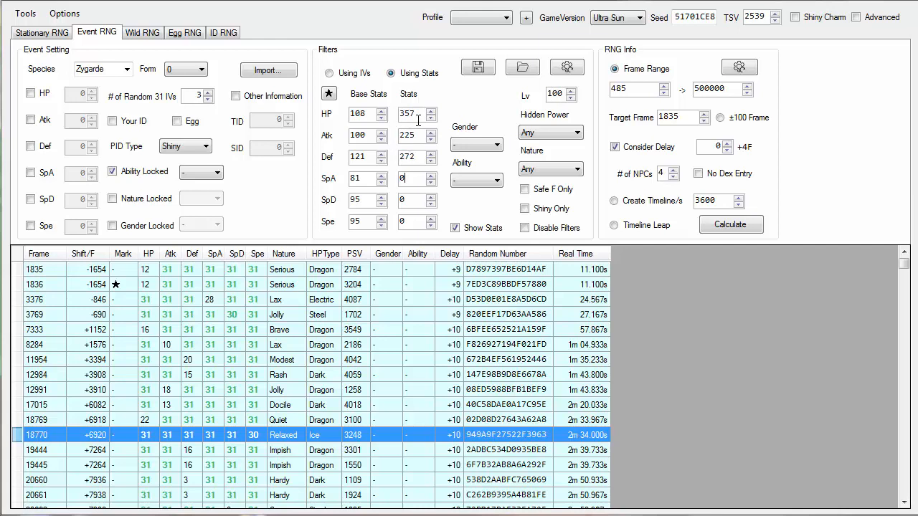
{"action": "type", "text": "186"}
{"action": "left_click", "coordinate": [413, 200]}
{"action": "type", "text": "226"}
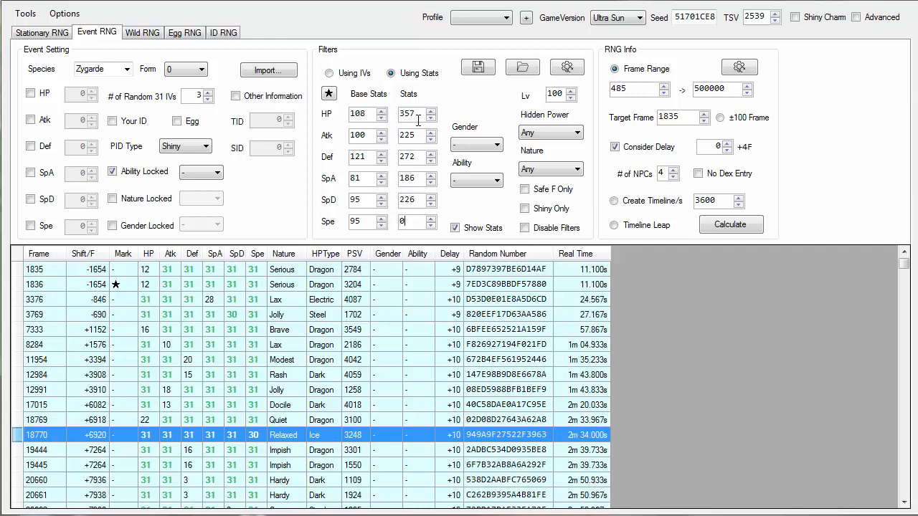
{"action": "type", "text": "203"}
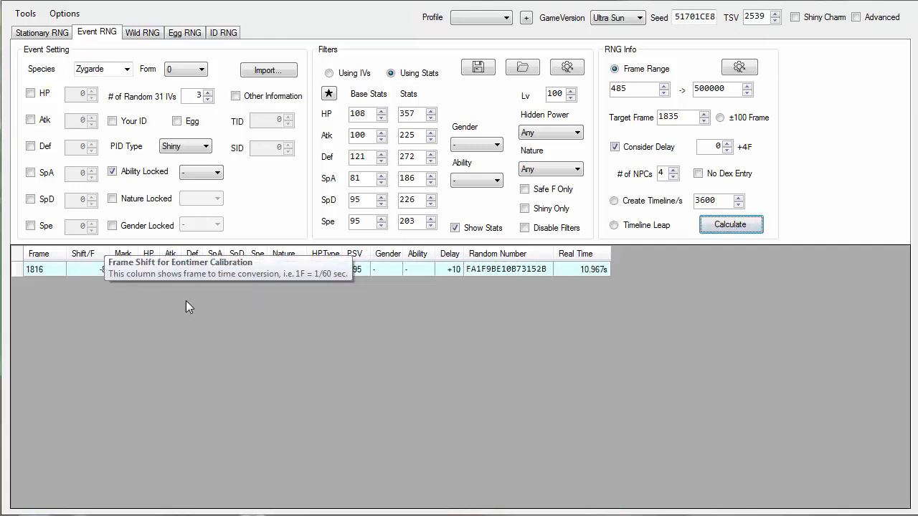
Convert frame 1816's −8 shift with the calculator and set EonTimer's pre-timer to 3533.
{"action": "left_click", "coordinate": [731, 224]}
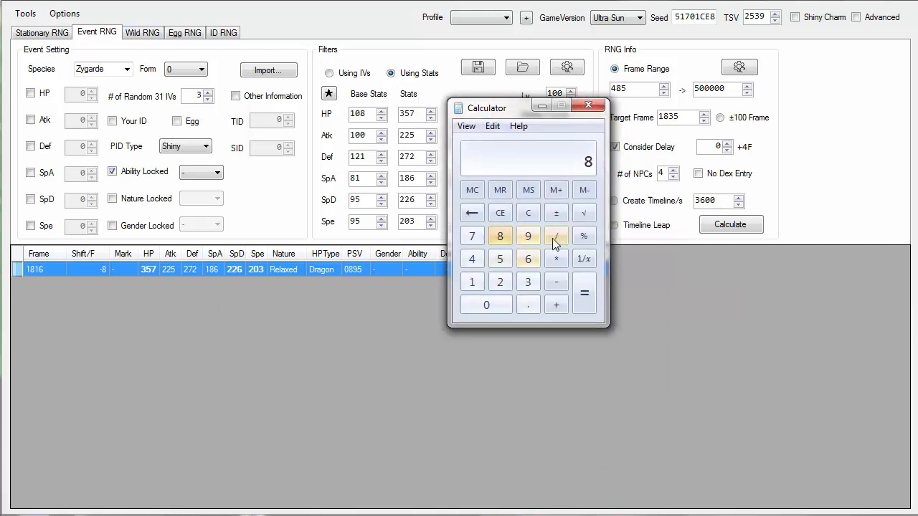
{"action": "left_click", "coordinate": [584, 293]}
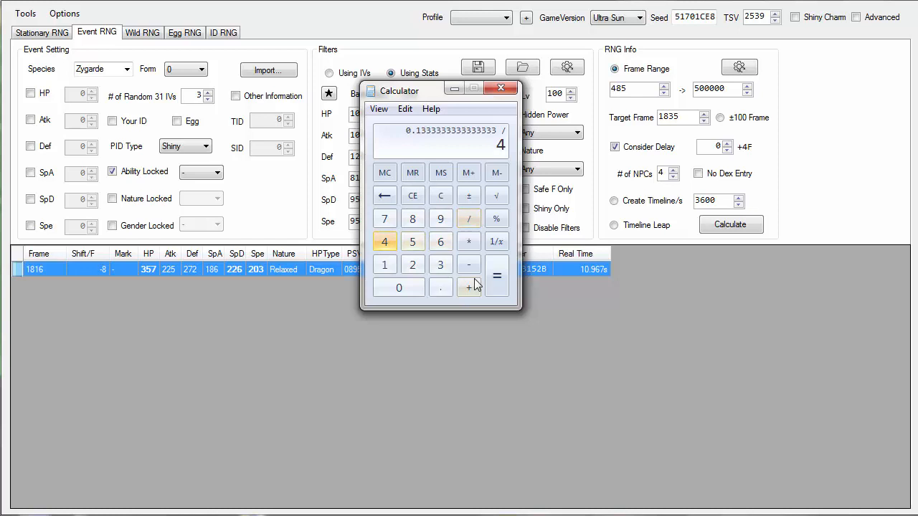
{"action": "left_click", "coordinate": [496, 276]}
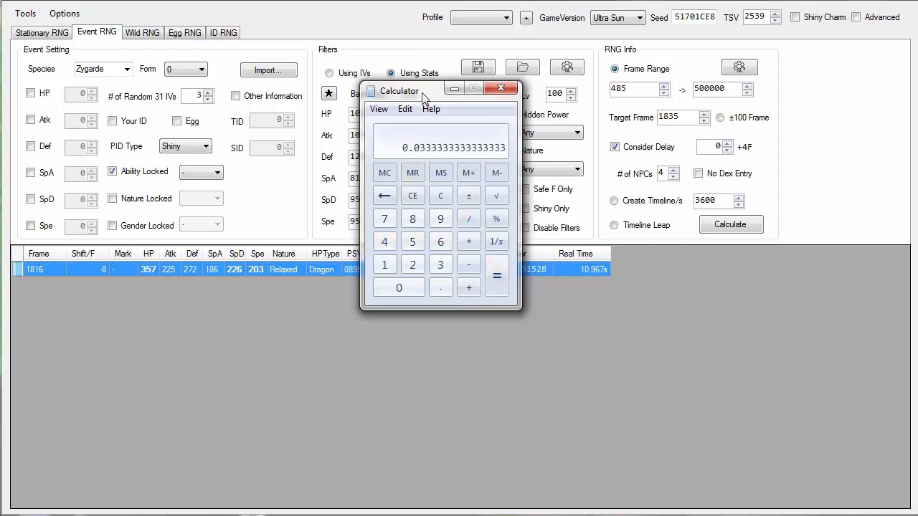
{"action": "left_click_drag", "start_coordinate": [399, 90], "coordinate": [699, 133]}
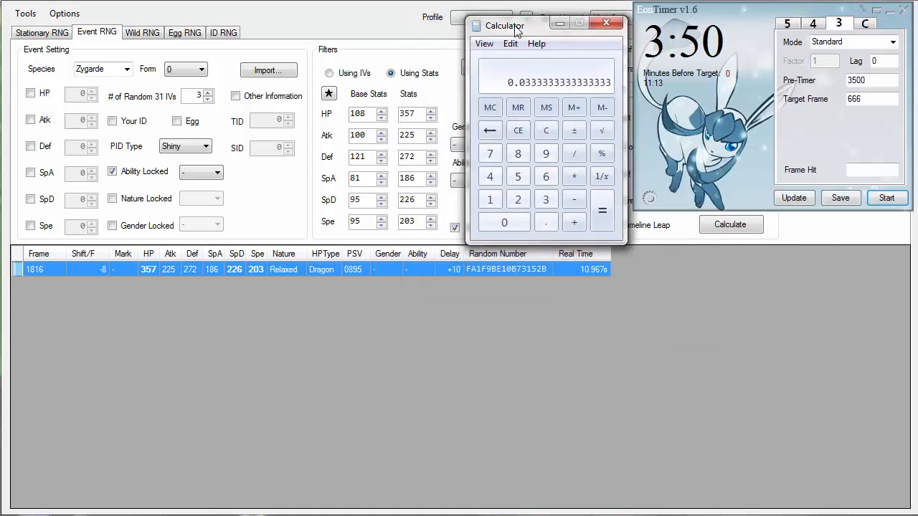
{"action": "left_click", "coordinate": [573, 222]}
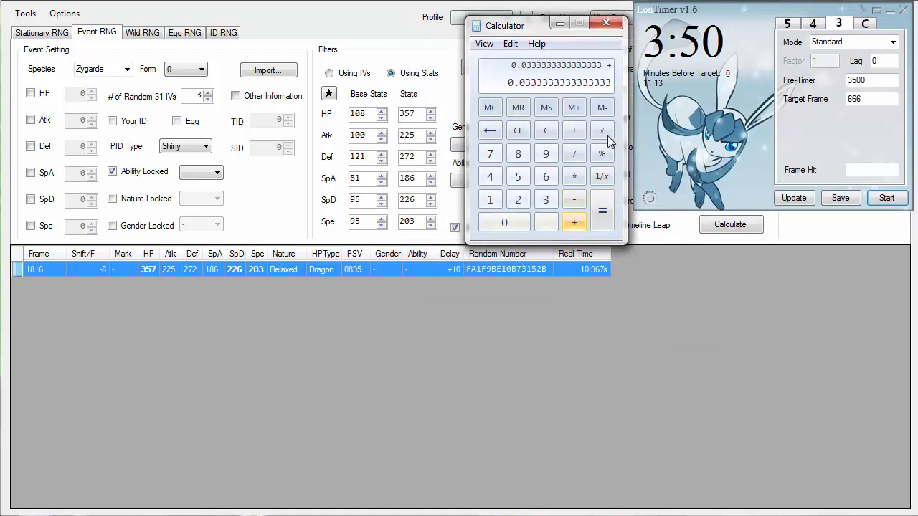
{"action": "left_click", "coordinate": [546, 200]}
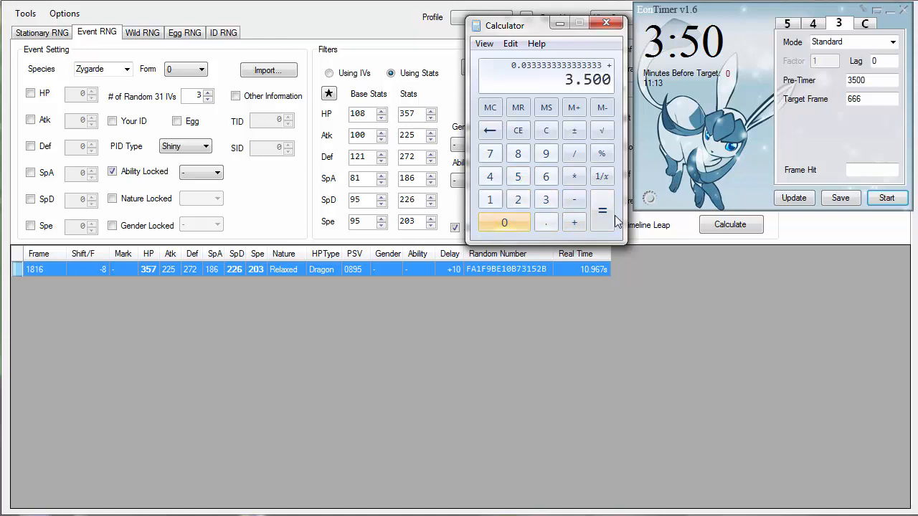
{"action": "left_click", "coordinate": [602, 210]}
{"action": "type", "text": "3533"}
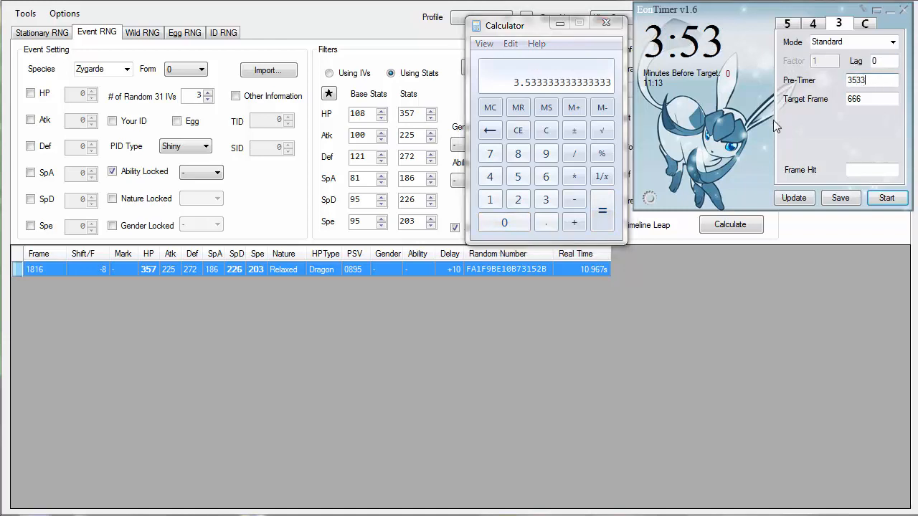
{"action": "left_click", "coordinate": [606, 22]}
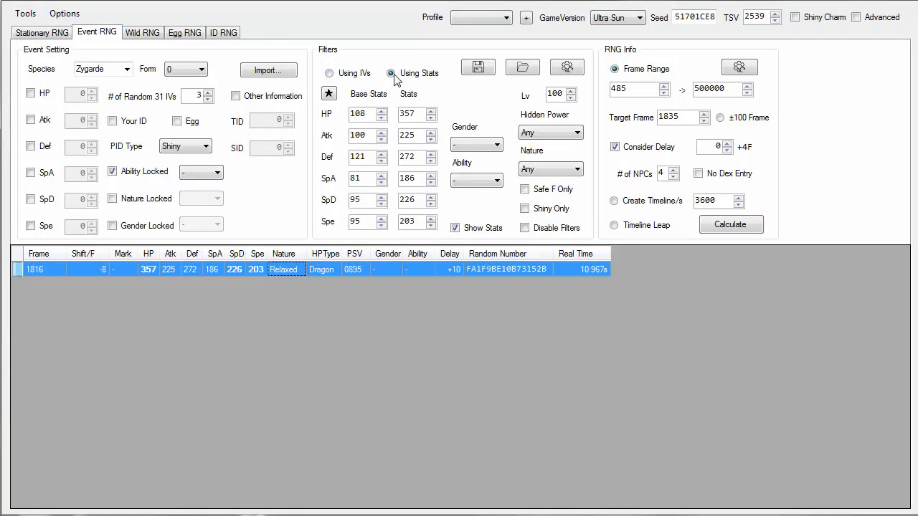
Filter by IV ranges with safe frames only, then clear and re-record clock-hand needles.
{"action": "left_click", "coordinate": [328, 73]}
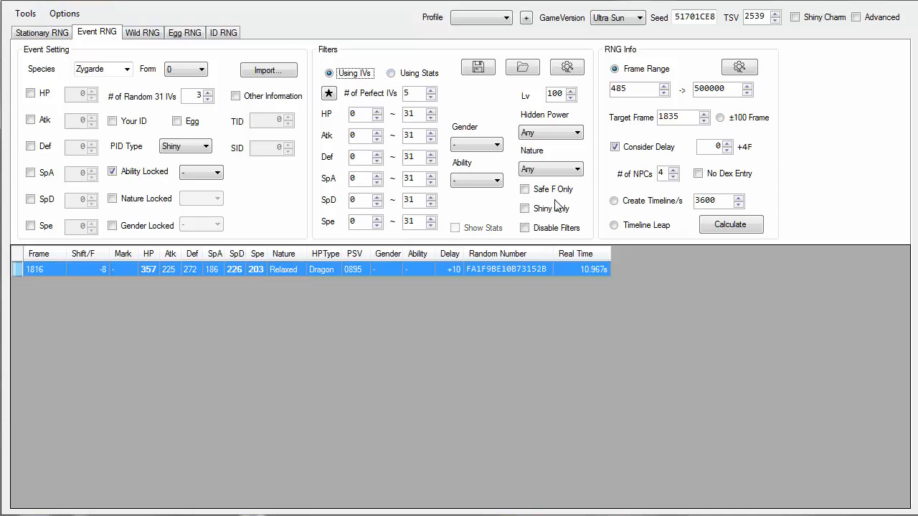
{"action": "left_click", "coordinate": [524, 188]}
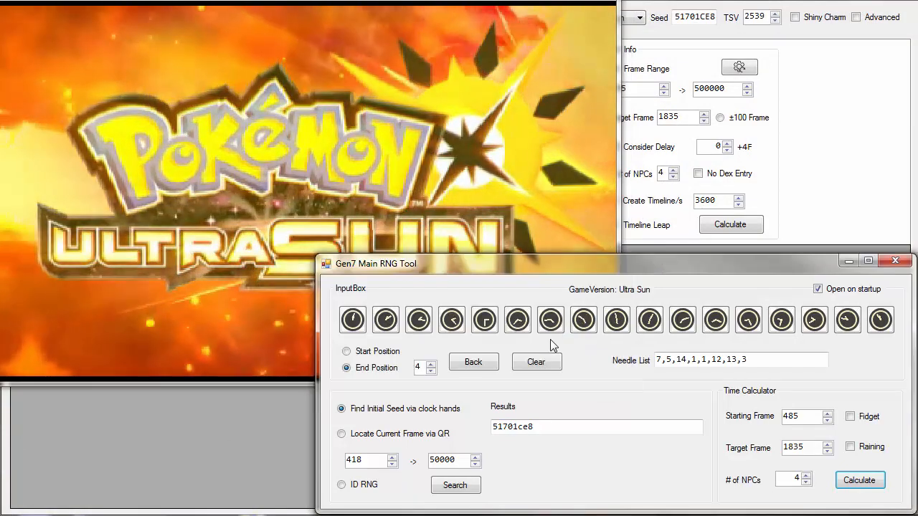
{"action": "left_click", "coordinate": [535, 361]}
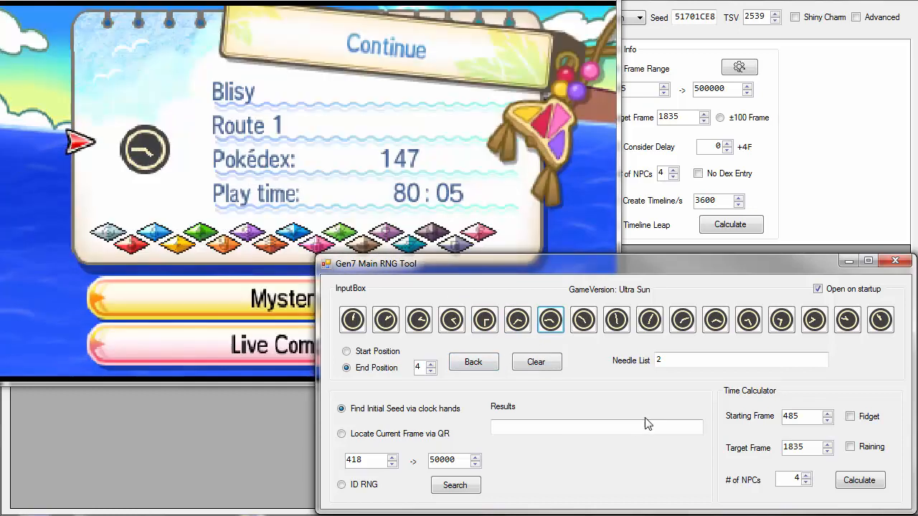
{"action": "left_click", "coordinate": [649, 320]}
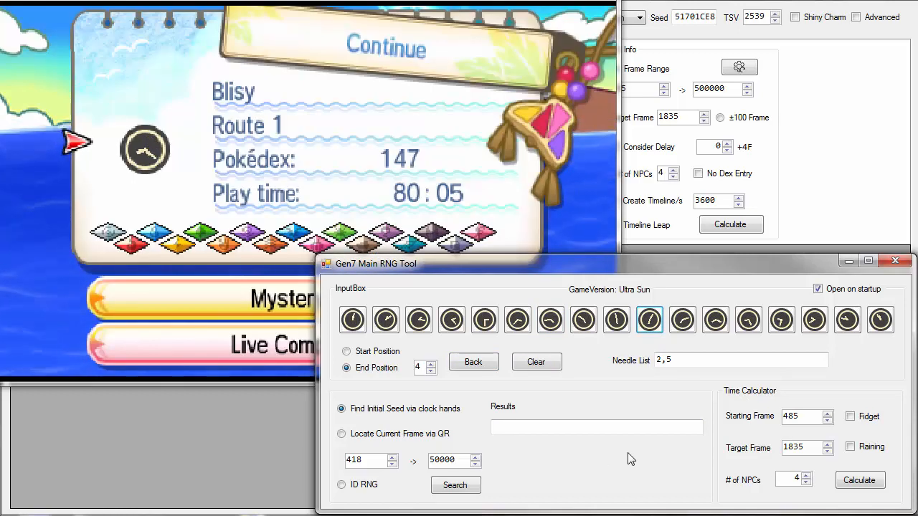
{"action": "left_click", "coordinate": [747, 319]}
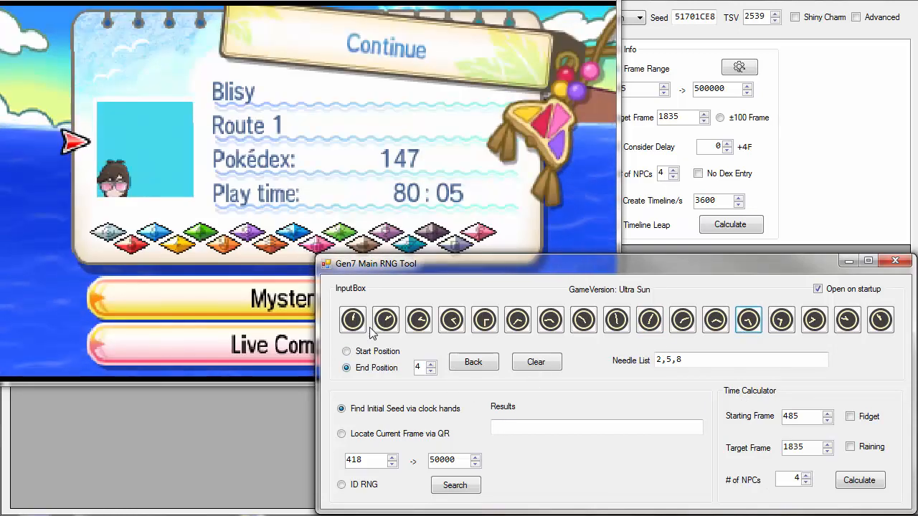
{"action": "left_click", "coordinate": [385, 320]}
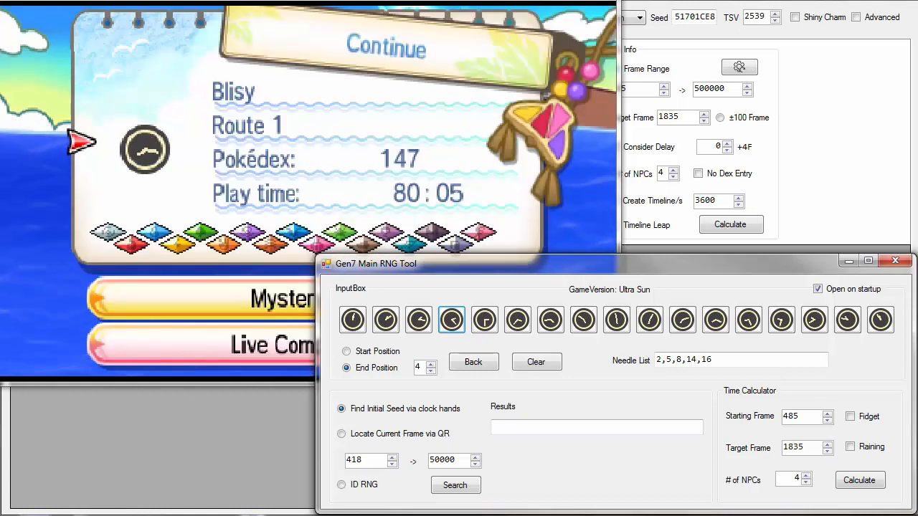
{"action": "left_click", "coordinate": [781, 319]}
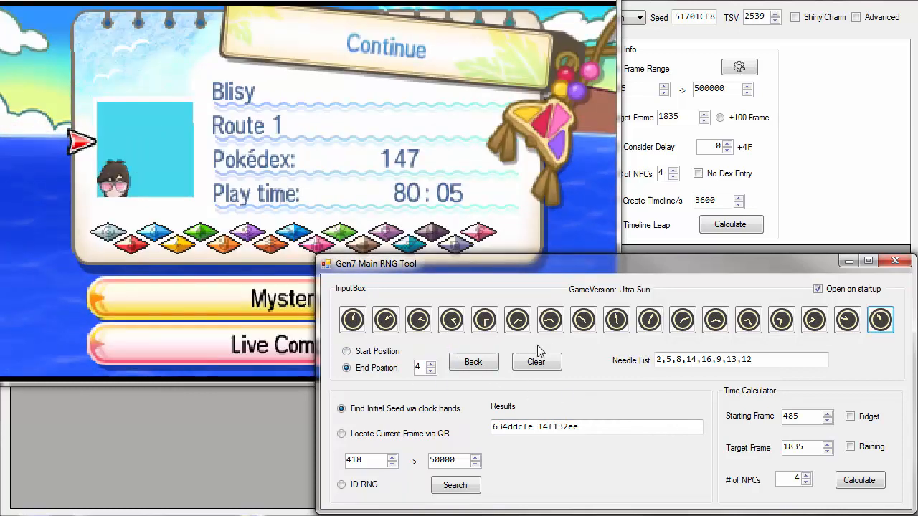
{"action": "left_click", "coordinate": [516, 319]}
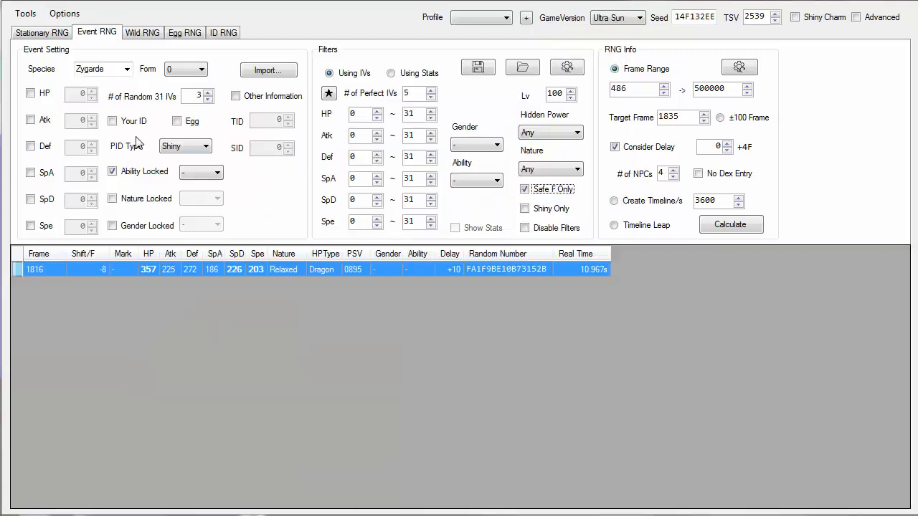
Rerun the search on seed 14F132EE and set frame 6703 as the target.
{"action": "left_click", "coordinate": [731, 224]}
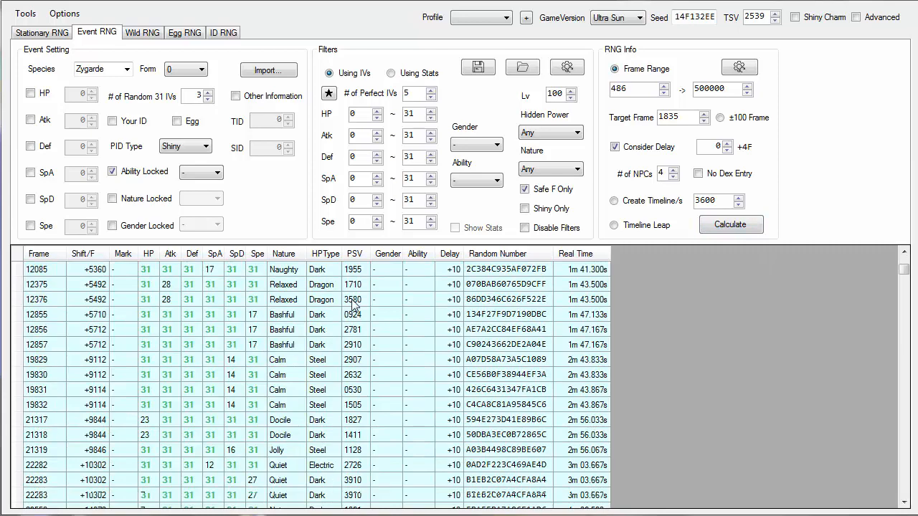
{"action": "scroll", "scroll_direction": "down", "scroll_amount": 3}
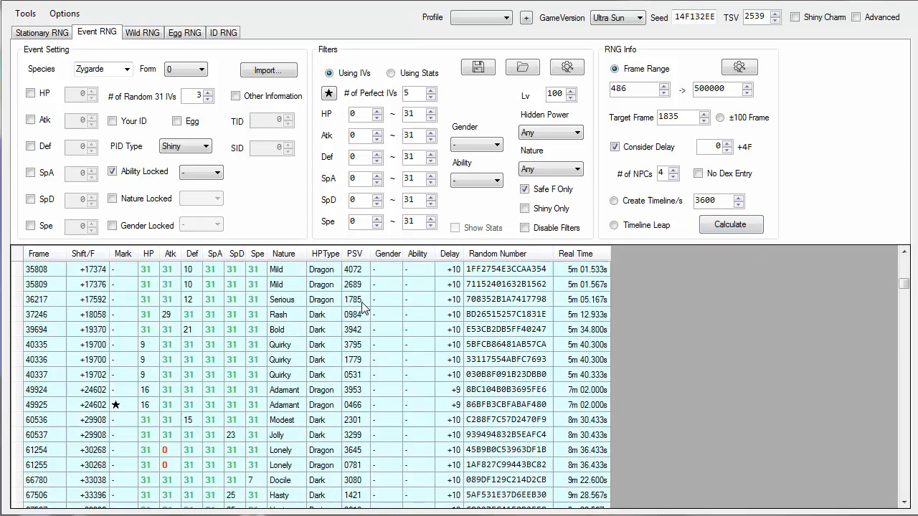
{"action": "scroll", "scroll_direction": "down", "scroll_amount": 3}
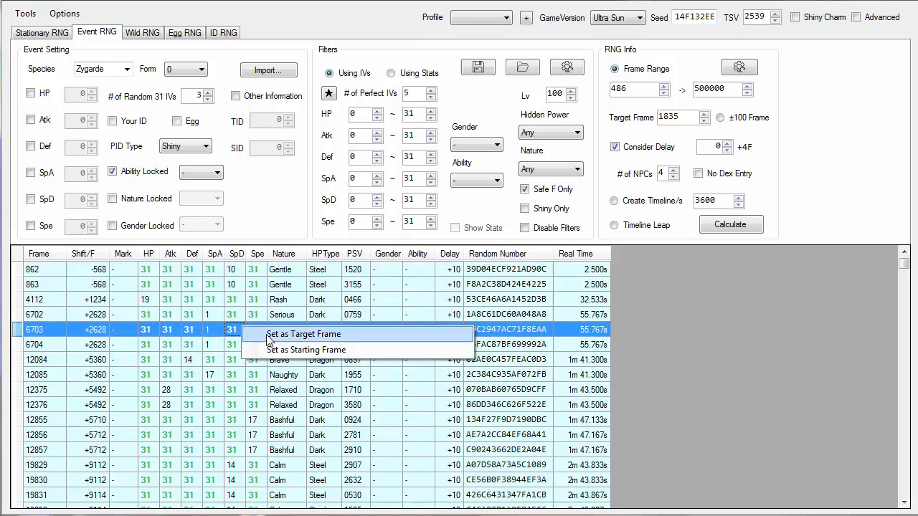
{"action": "left_click", "coordinate": [303, 334]}
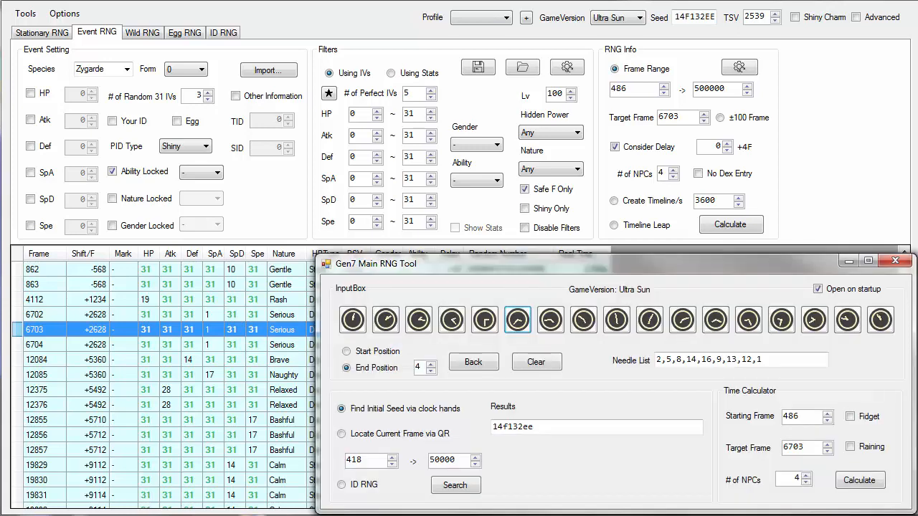
Calculate the 3346-frame timer for frame 6703, dismiss the message, and start EonTimer.
{"action": "left_click", "coordinate": [858, 479]}
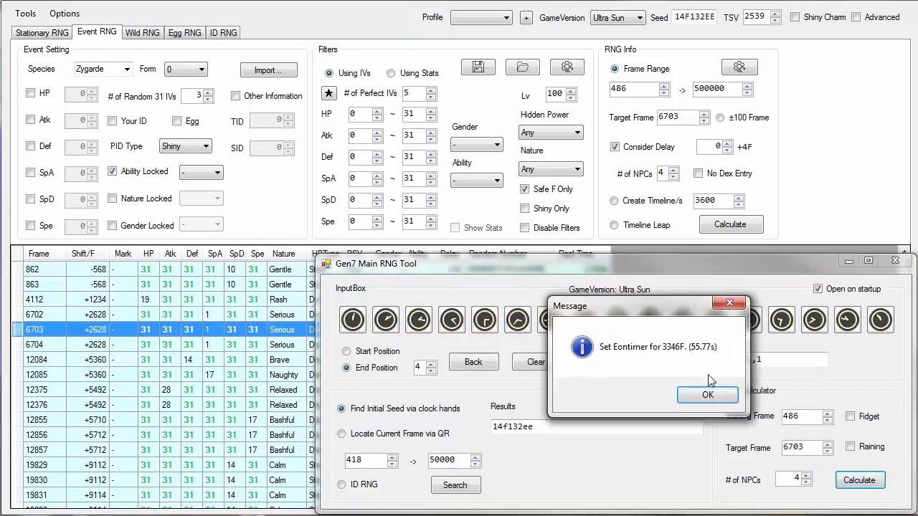
{"action": "left_click", "coordinate": [706, 395]}
{"action": "type", "text": "3346"}
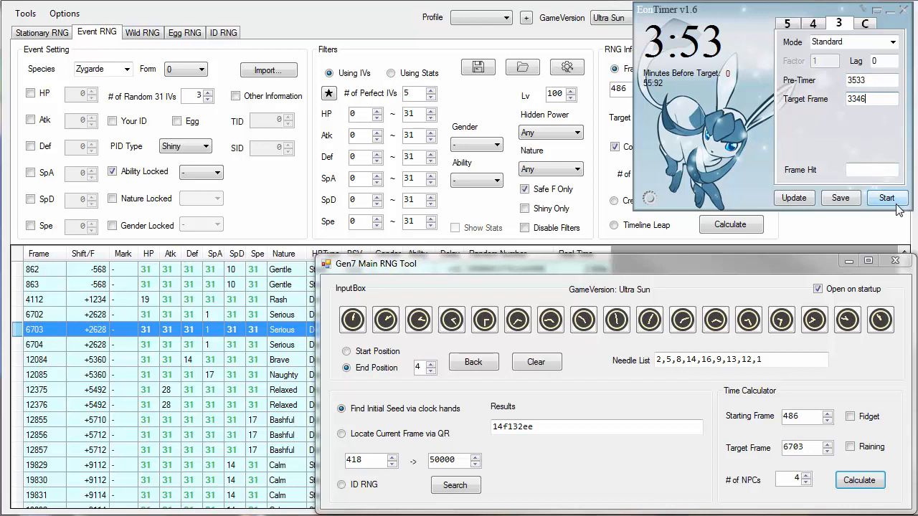
{"action": "left_click", "coordinate": [886, 198]}
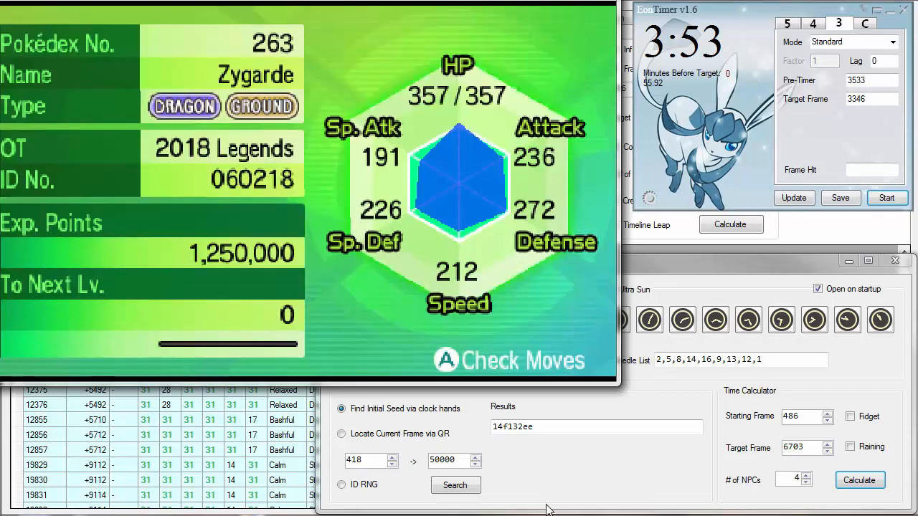
{"action": "mouse_move", "coordinate": [251, 466]}
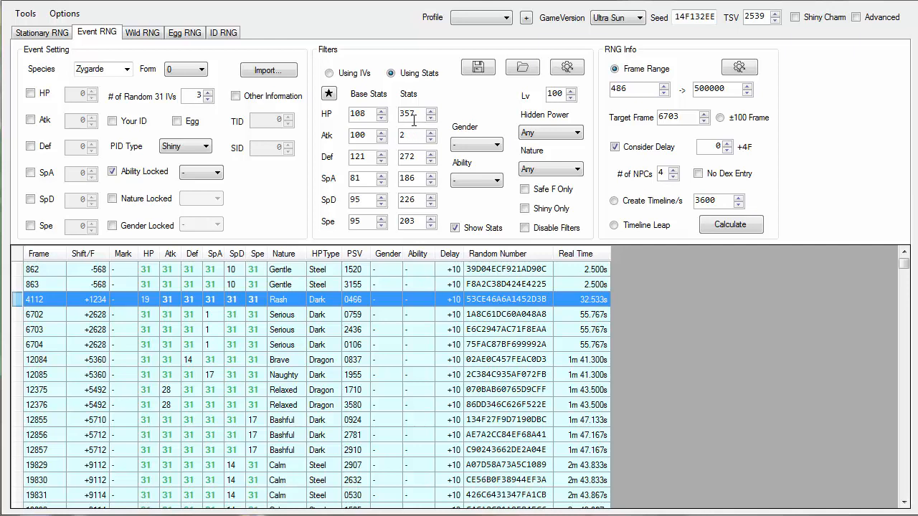
Enter Zygarde's stats 357/236/272/191/226/212 as stat filters and rerun the frame search.
{"action": "type", "text": "236"}
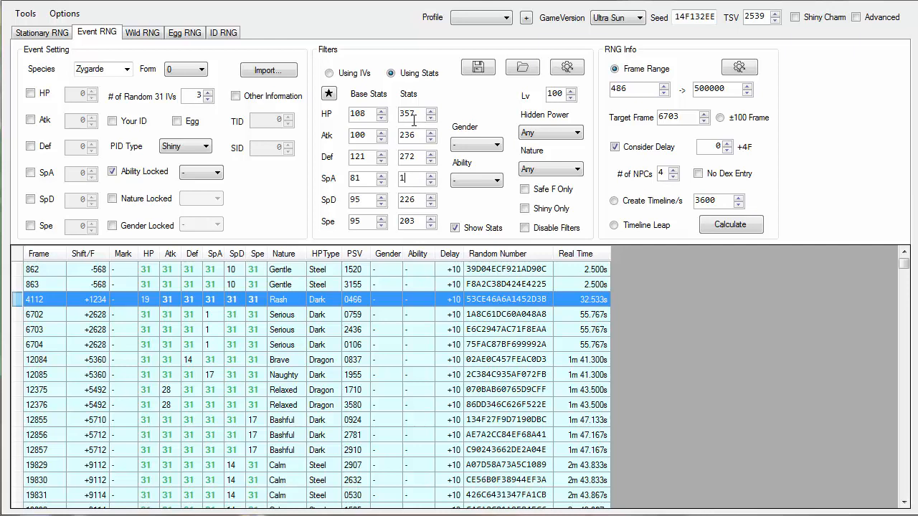
{"action": "type", "text": "191"}
{"action": "left_click", "coordinate": [413, 221]}
{"action": "type", "text": "212"}
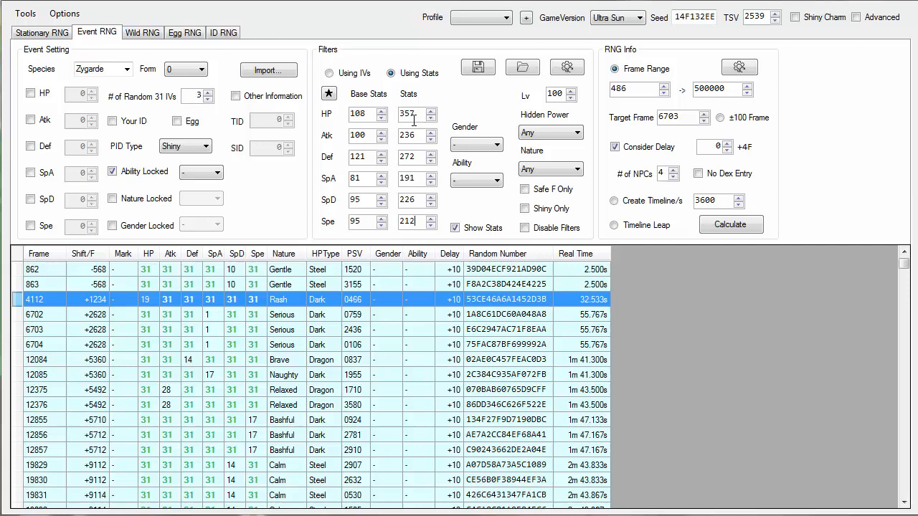
{"action": "left_click", "coordinate": [279, 329]}
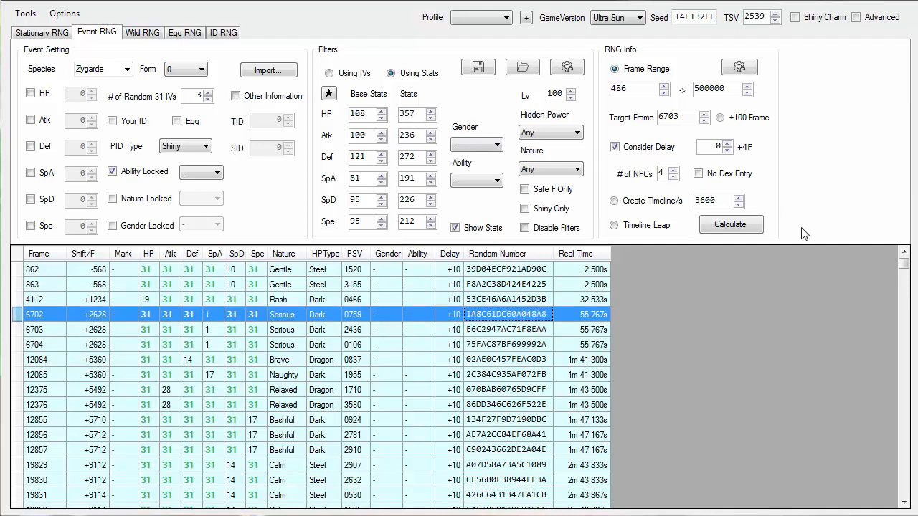
{"action": "left_click", "coordinate": [730, 224]}
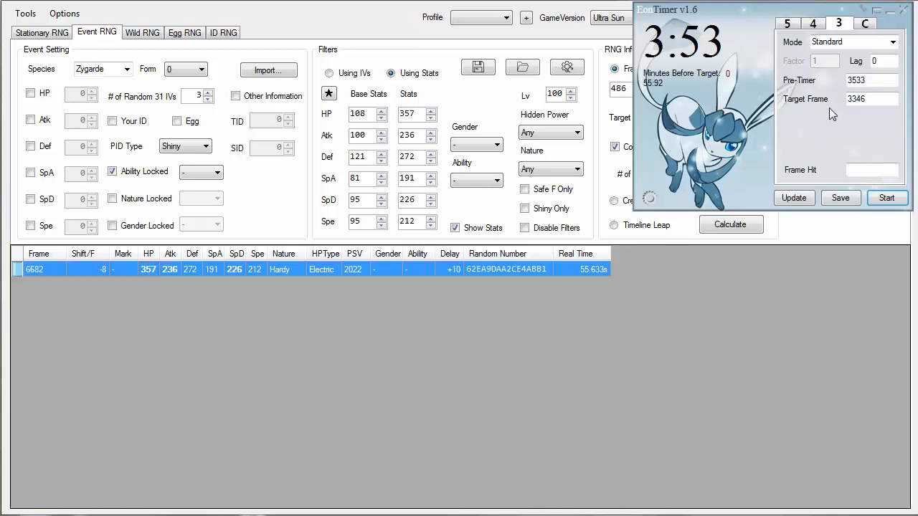
Recalibrate EonTimer's pre-timer to 3566 from the hit frame 3346.
{"action": "left_click", "coordinate": [871, 80]}
{"action": "type", "text": "3566"}
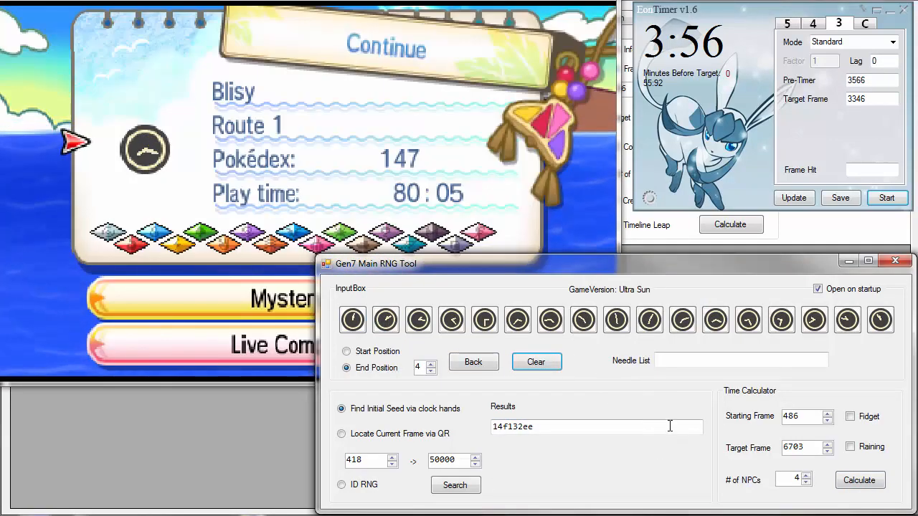
Record the in-game clock-hand needles 8, 12, 4, 0, 10, 14, 13 in the Needle List.
{"action": "left_click", "coordinate": [748, 319]}
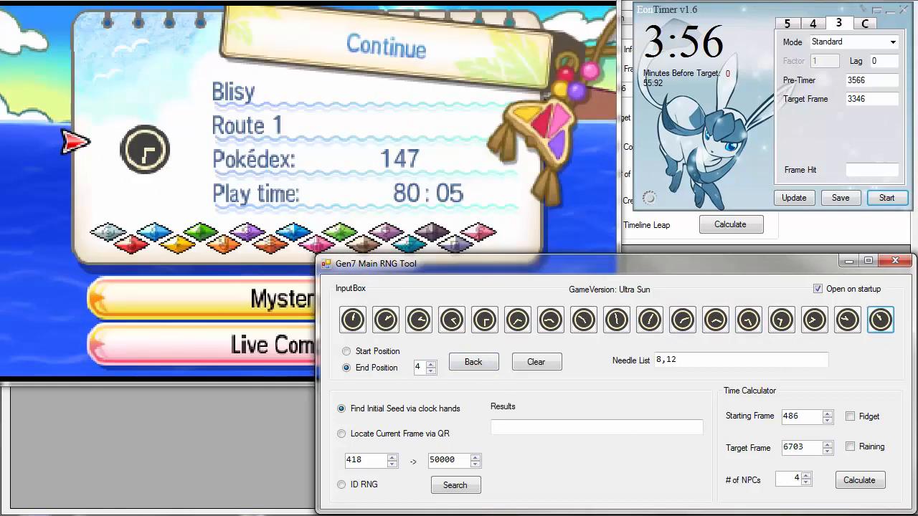
{"action": "left_click", "coordinate": [616, 320]}
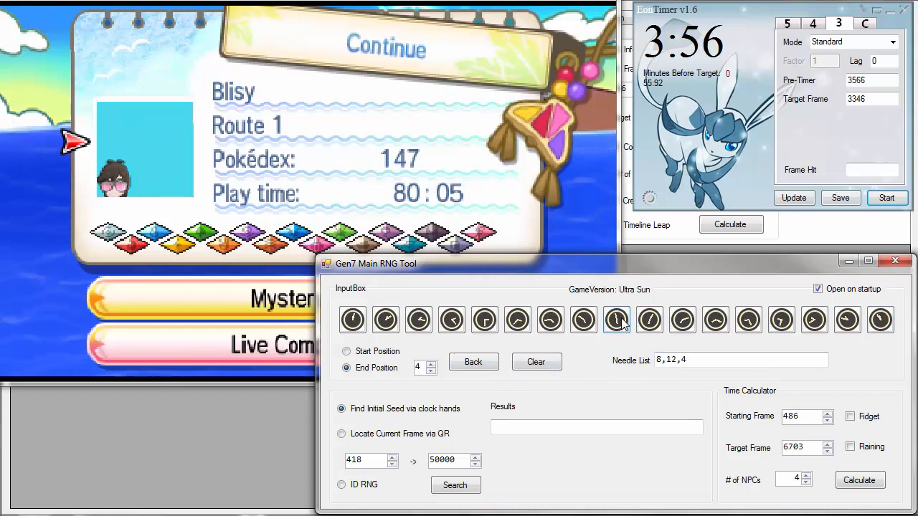
{"action": "left_click", "coordinate": [616, 320]}
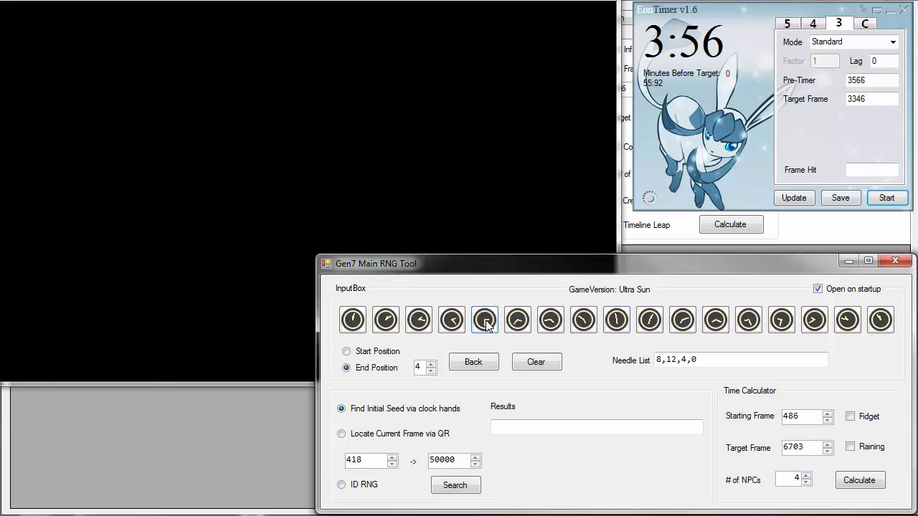
{"action": "left_click", "coordinate": [483, 320]}
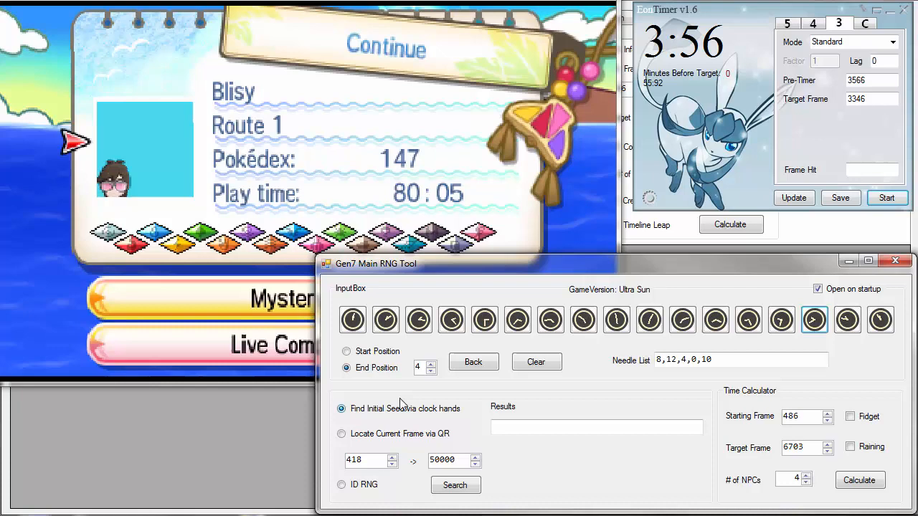
{"action": "left_click", "coordinate": [385, 320]}
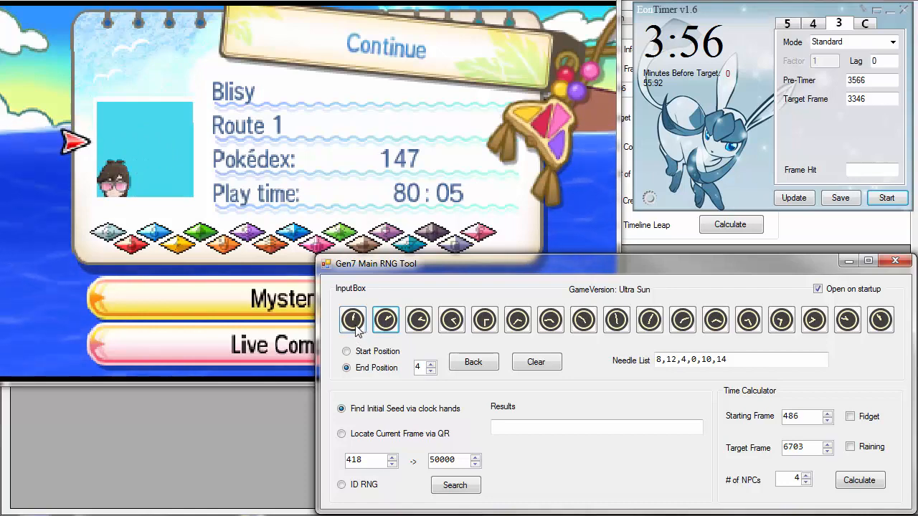
{"action": "left_click", "coordinate": [351, 320]}
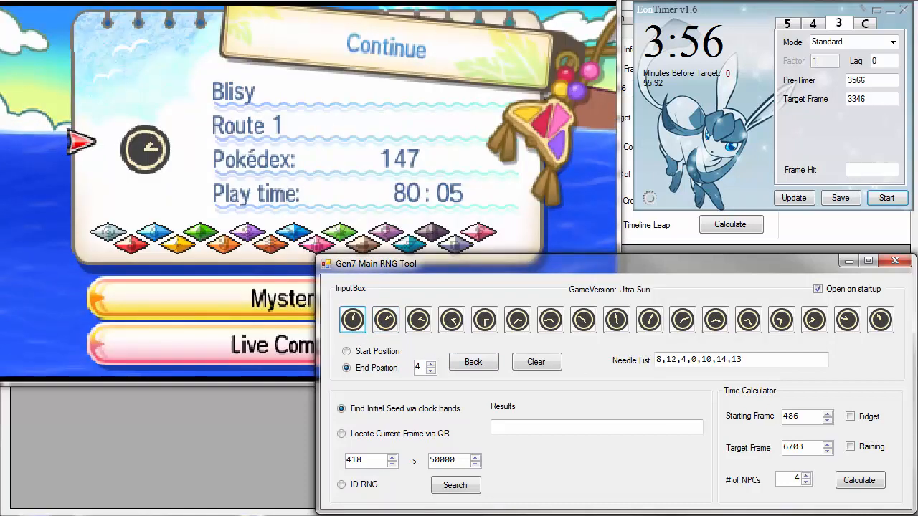
{"action": "left_click", "coordinate": [484, 320]}
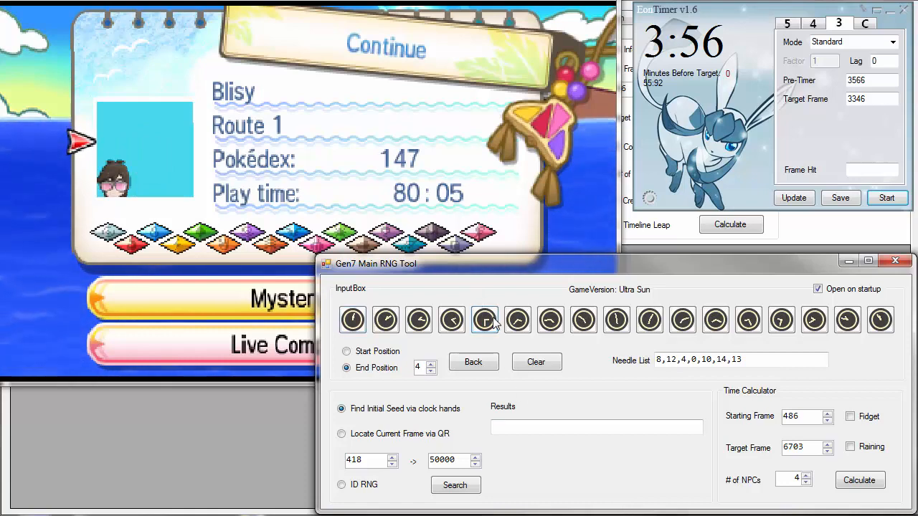
Add the final needle to get seed 5B028CCB, then list its safe frames down to 3987.
{"action": "left_click", "coordinate": [484, 320]}
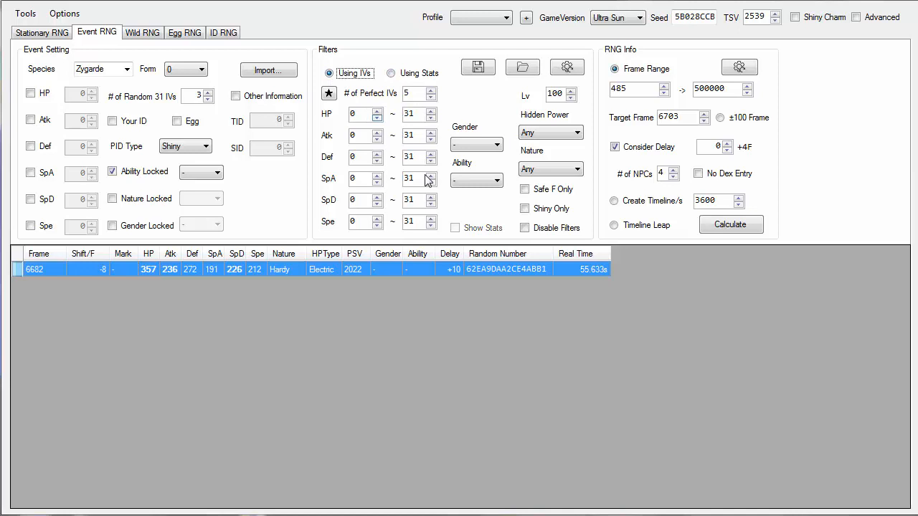
{"action": "left_click", "coordinate": [730, 225]}
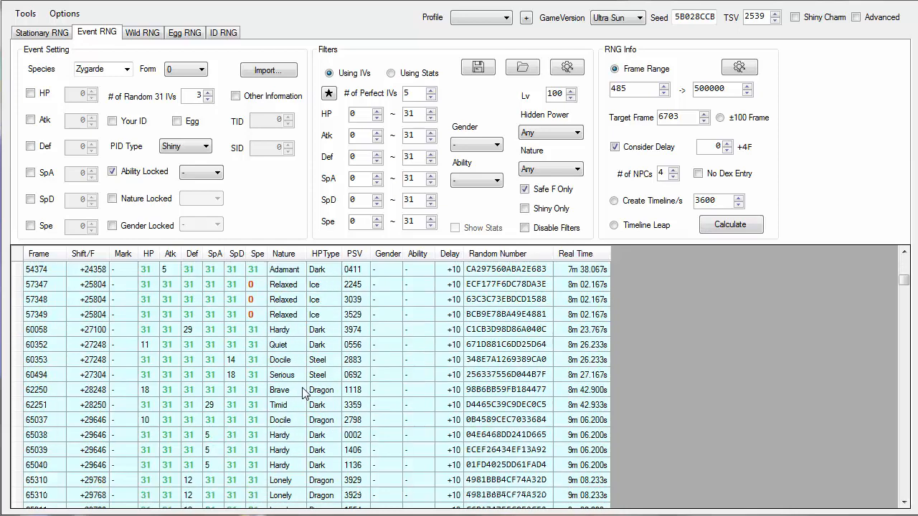
{"action": "scroll", "scroll_direction": "down", "scroll_amount": 3}
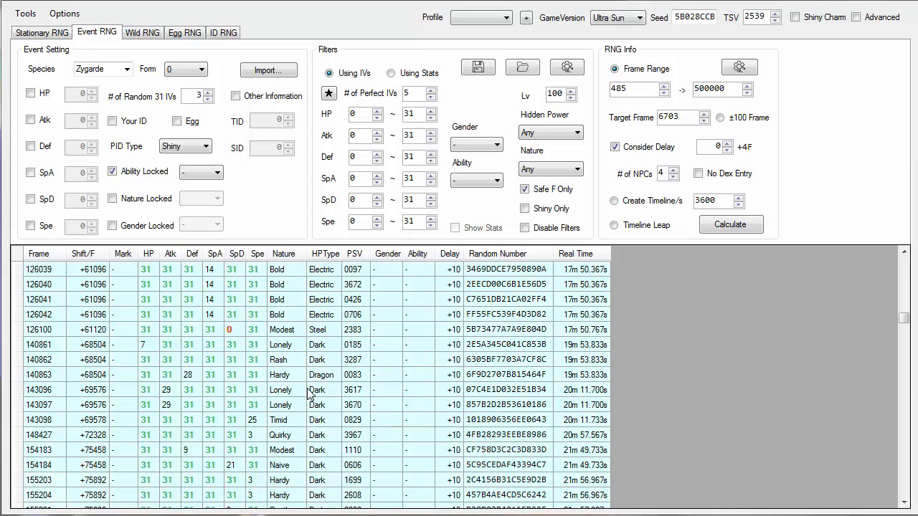
{"action": "scroll", "scroll_direction": "down", "scroll_amount": 3}
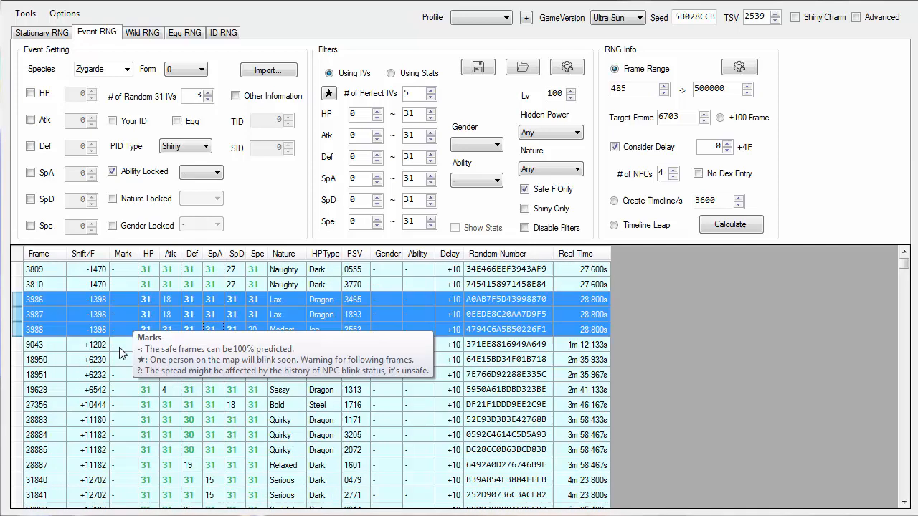
{"action": "mouse_move", "coordinate": [82, 322]}
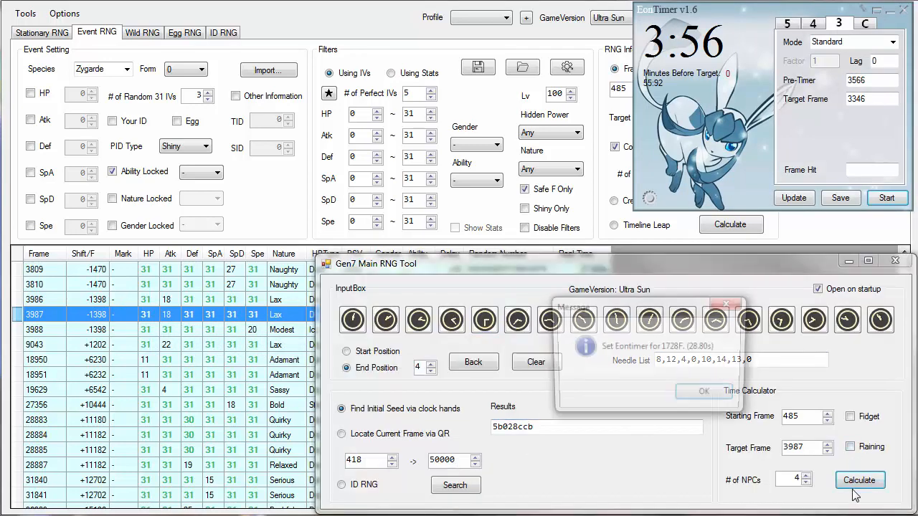
Calculate frame 3987's timer of 1728 frames (28.80s) and dismiss the result message.
{"action": "left_click", "coordinate": [859, 479]}
{"action": "type", "text": "1728"}
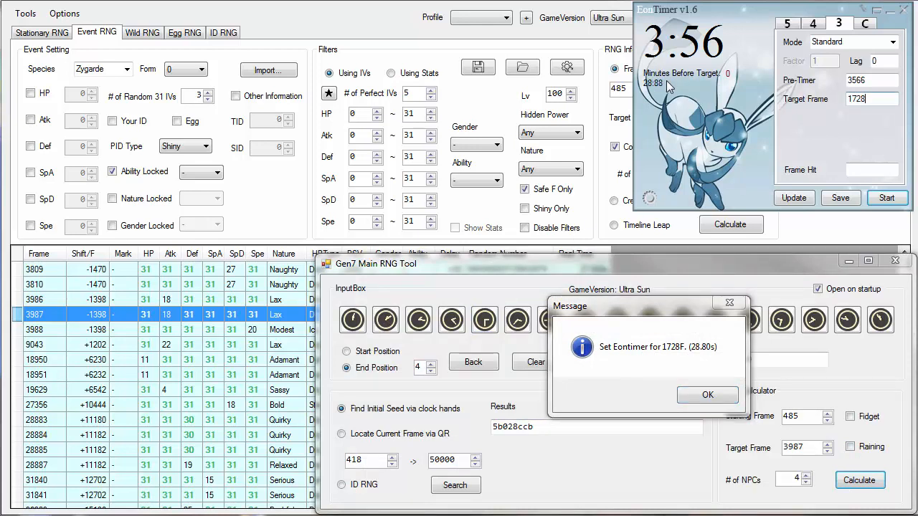
{"action": "mouse_move", "coordinate": [706, 395]}
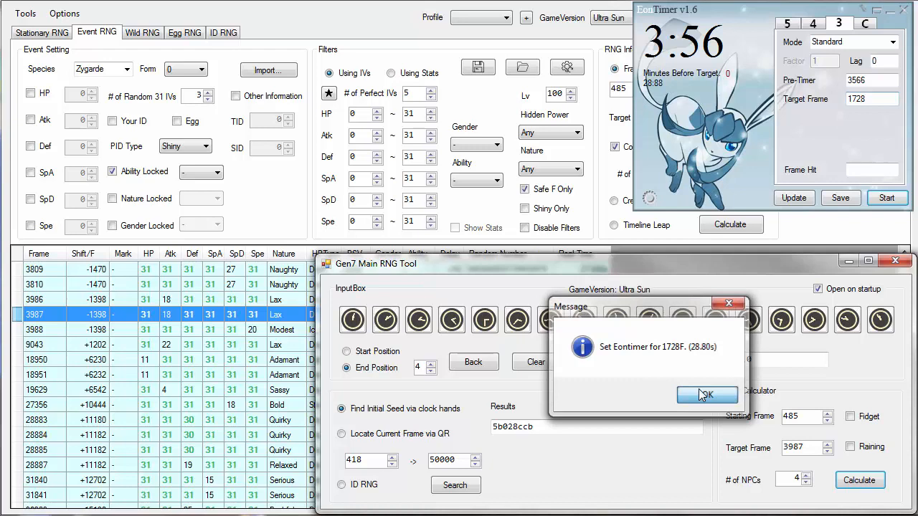
{"action": "left_click", "coordinate": [706, 395]}
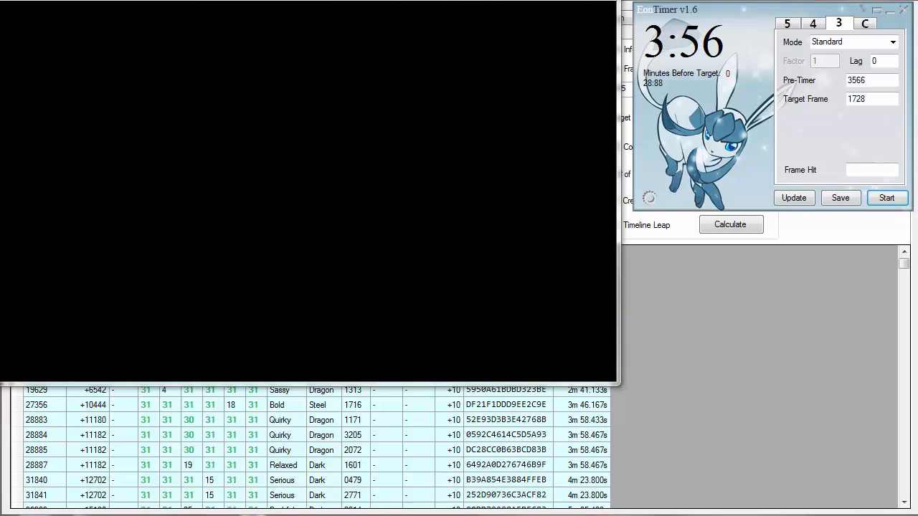
{"action": "mouse_move", "coordinate": [593, 420]}
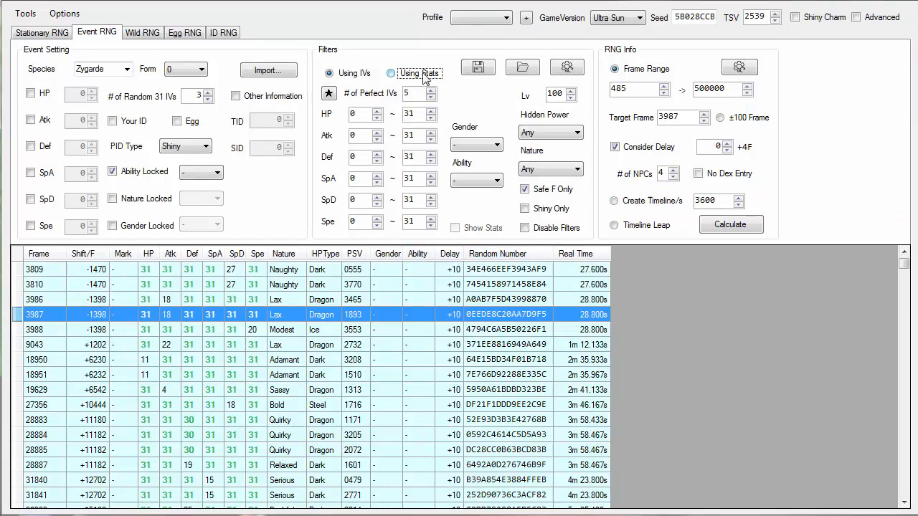
Filter by entered stats 342/226/278/198/226/212 and recalculate the frame list.
{"action": "left_click", "coordinate": [391, 73]}
{"action": "type", "text": "212"}
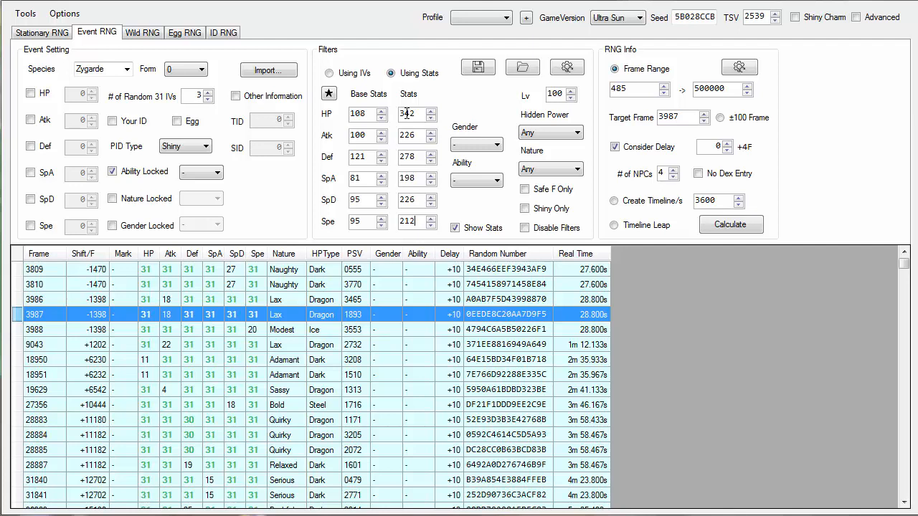
{"action": "left_click", "coordinate": [731, 224]}
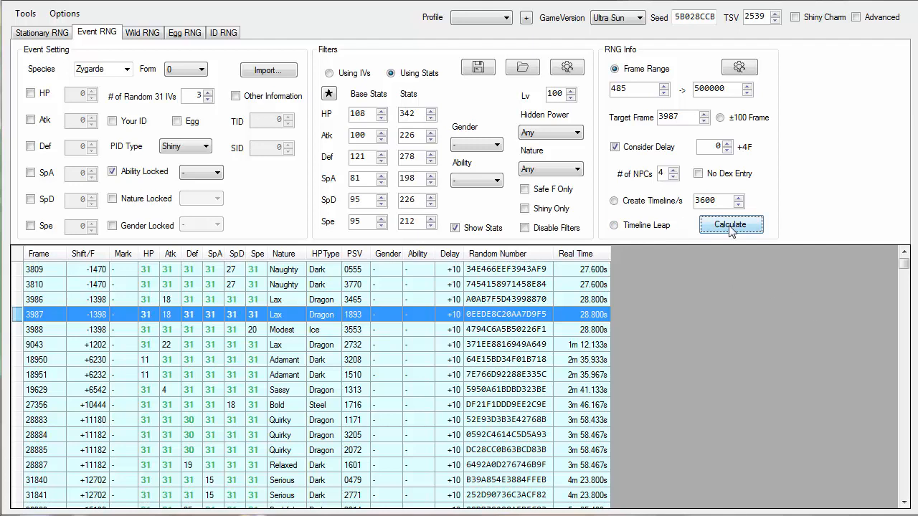
{"action": "left_click", "coordinate": [731, 225]}
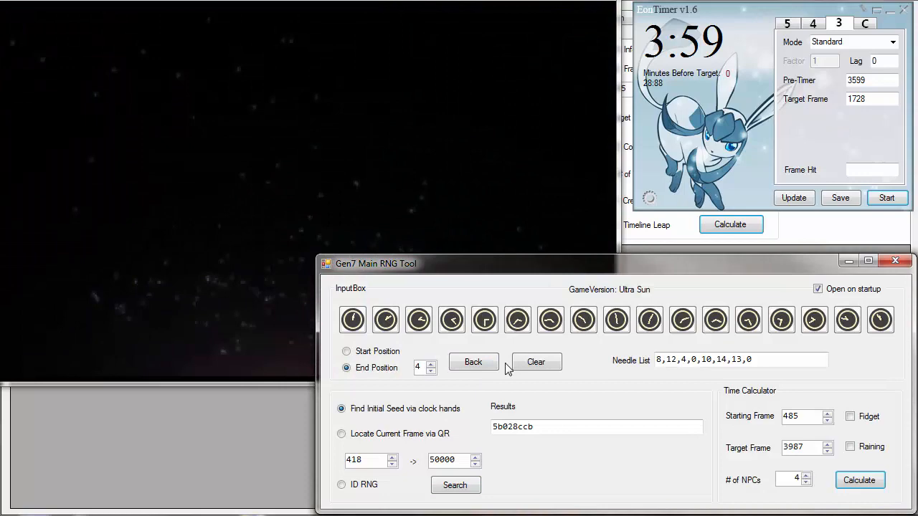
Clear the old needle list, leaving seed 3C11A583 and target frame 5579.
{"action": "left_click", "coordinate": [535, 361]}
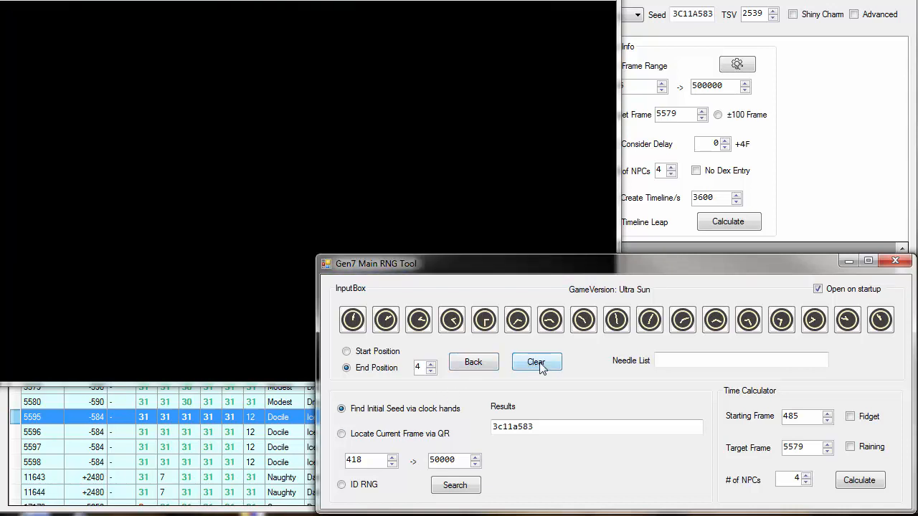
{"action": "mouse_move", "coordinate": [547, 351]}
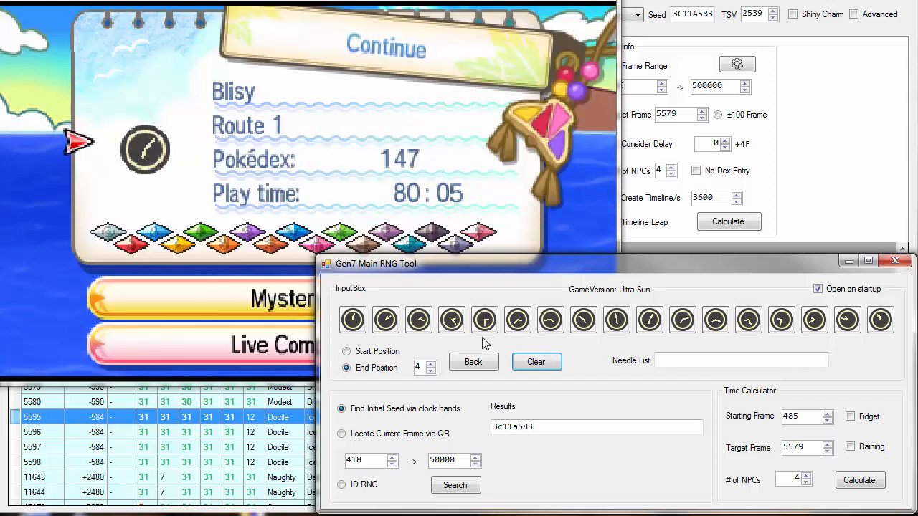
Record needle positions 7, 10, 10, 13, 6, 4, 16 to find seed 229D616F.
{"action": "left_click", "coordinate": [715, 319]}
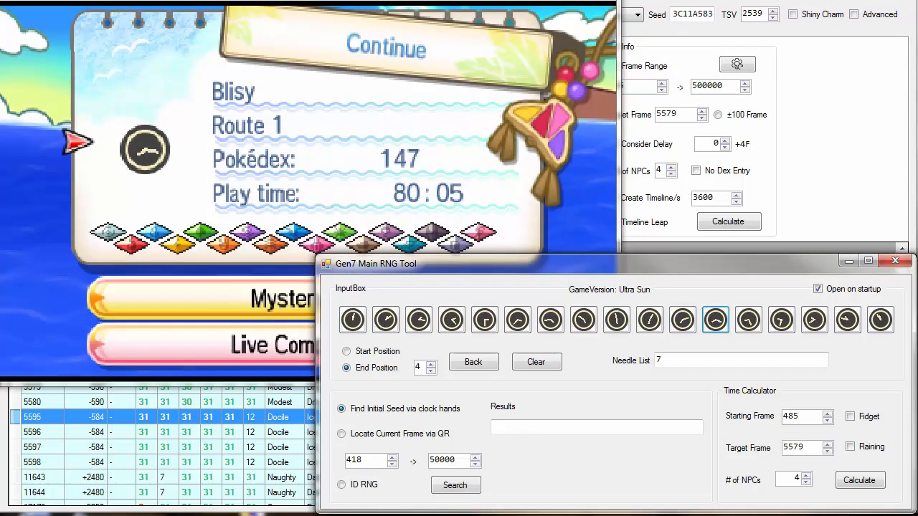
{"action": "left_click", "coordinate": [813, 320]}
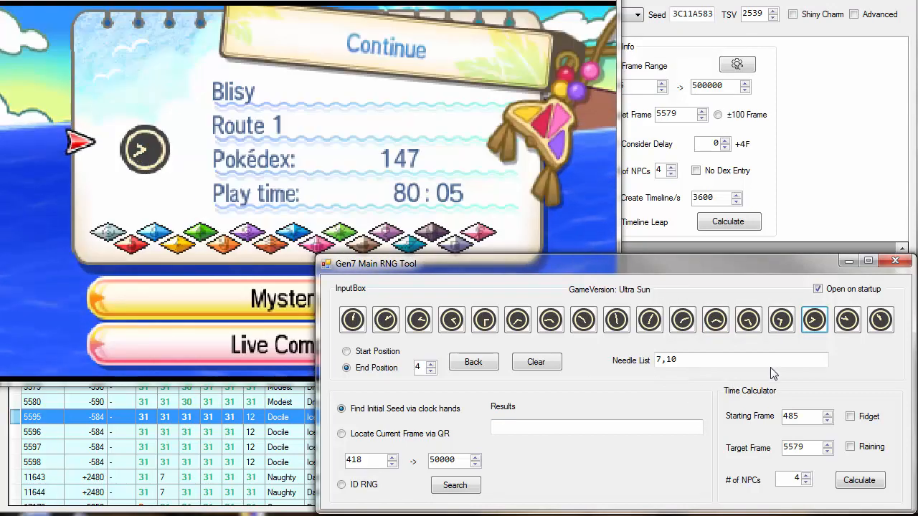
{"action": "left_click", "coordinate": [813, 320]}
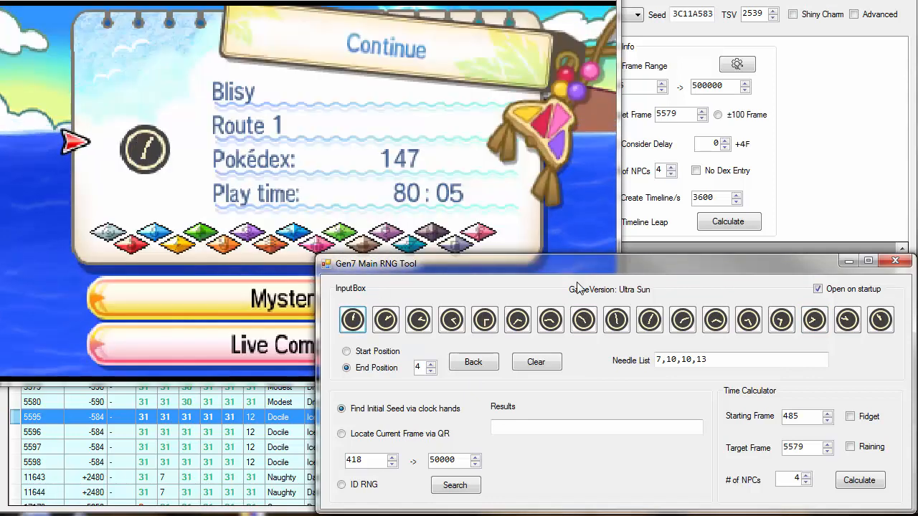
{"action": "left_click", "coordinate": [682, 320]}
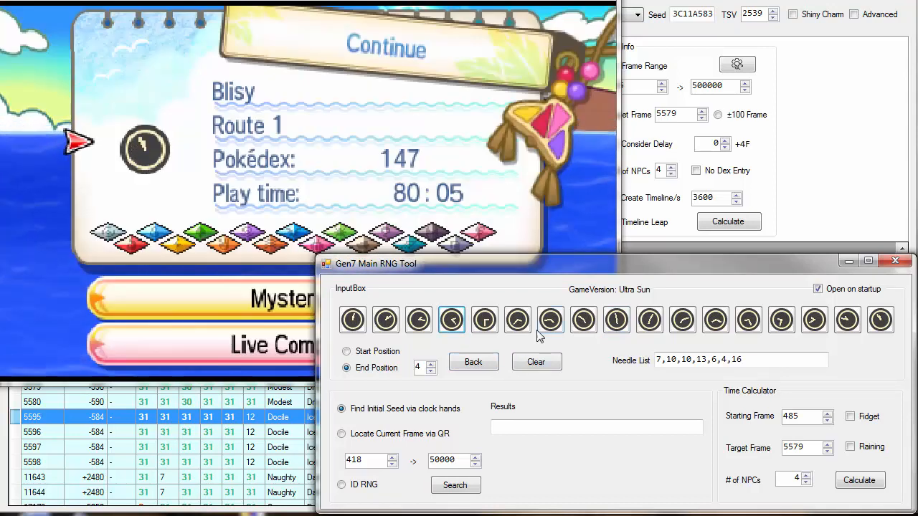
{"action": "left_click", "coordinate": [385, 320]}
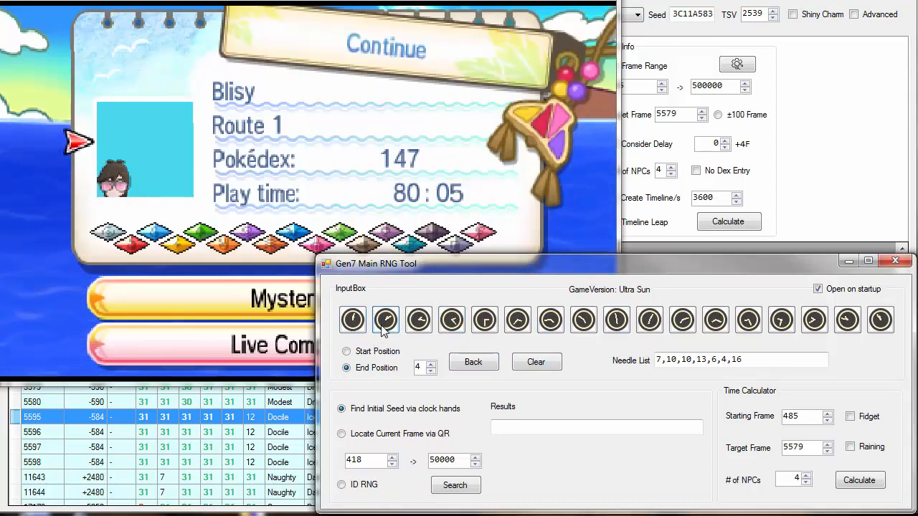
{"action": "left_click", "coordinate": [385, 320]}
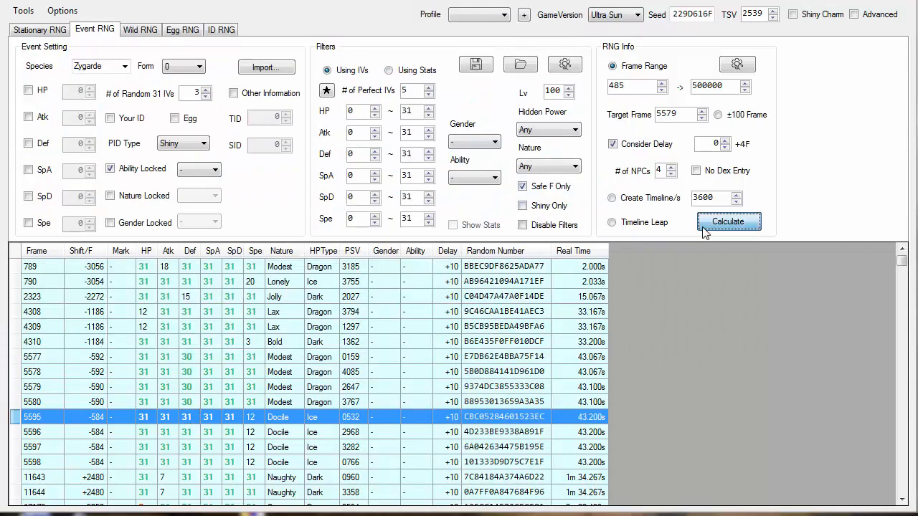
Generate frames for seed 229D616F and select Serious frames 3764–3766, targeting frame 3767 (1614 frames).
{"action": "left_click", "coordinate": [728, 221]}
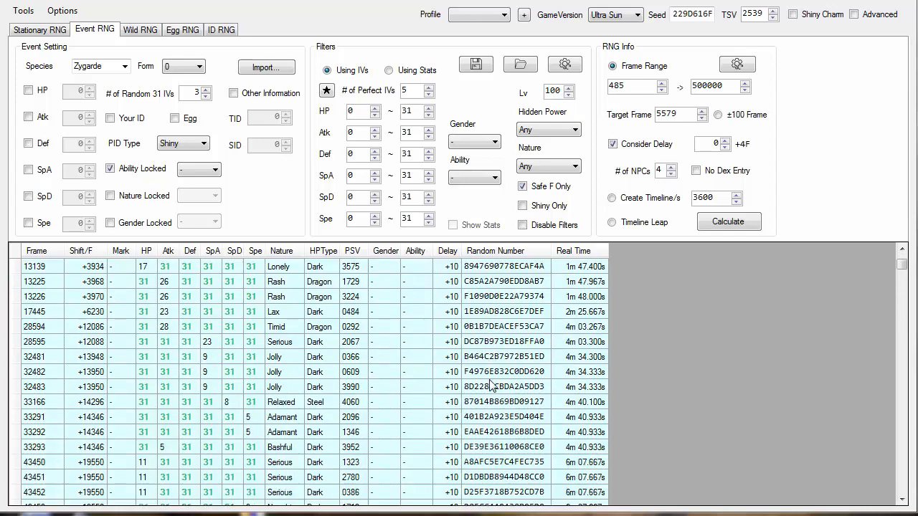
{"action": "scroll", "scroll_direction": "down", "scroll_amount": 3}
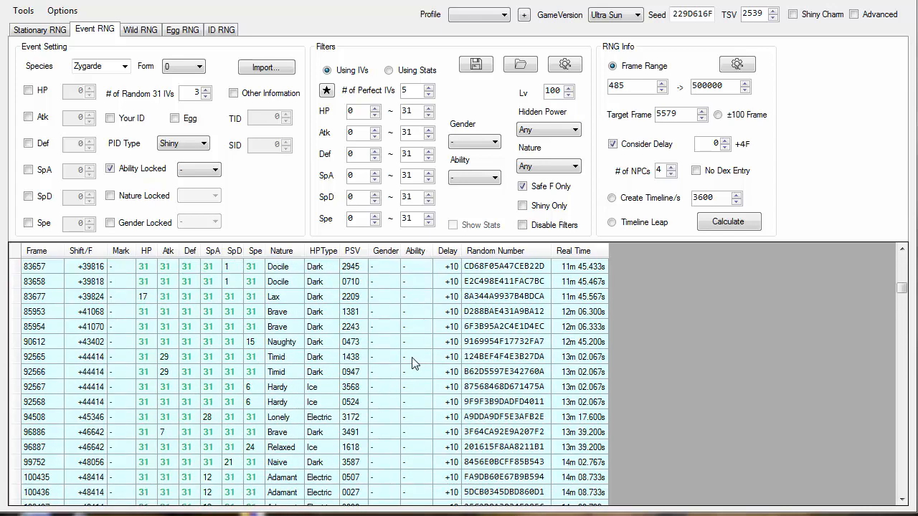
{"action": "scroll", "scroll_direction": "down", "scroll_amount": 3}
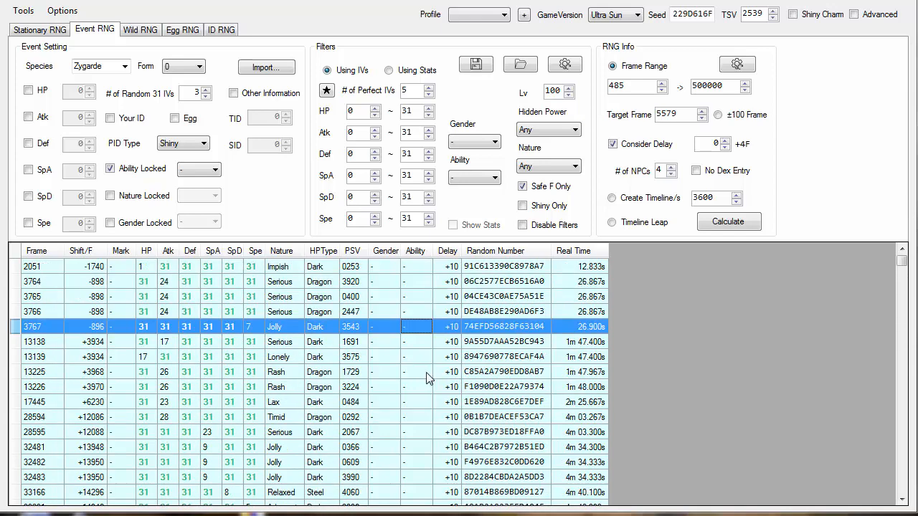
{"action": "mouse_move", "coordinate": [115, 341]}
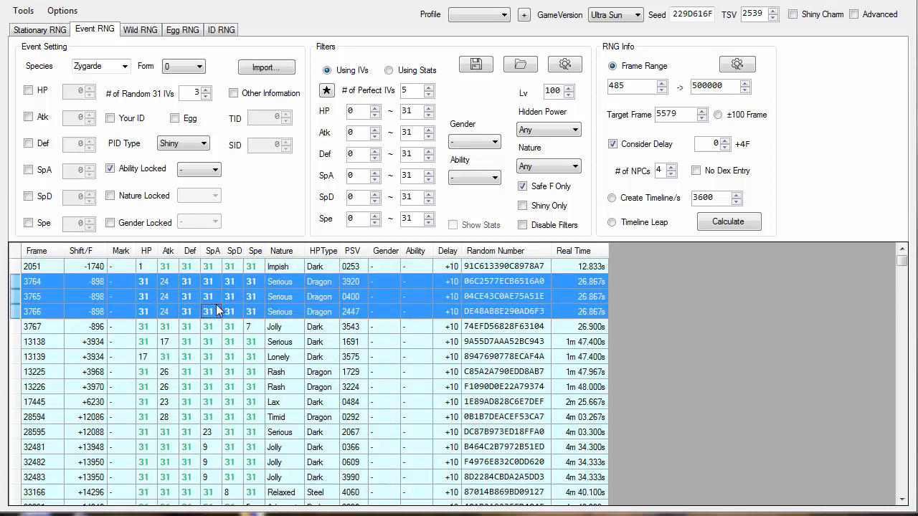
{"action": "left_click", "coordinate": [215, 326]}
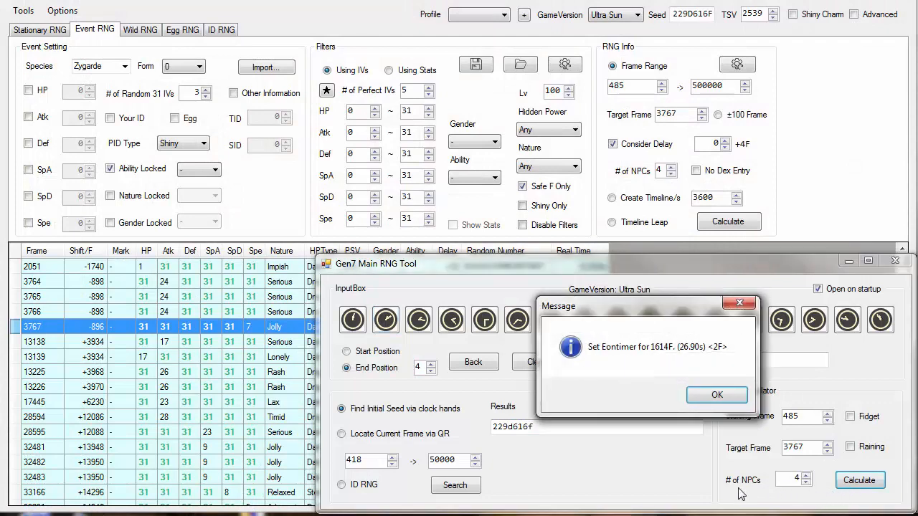
Dismiss the timing message and start EonTimer's countdown with target frame 1614.
{"action": "left_click", "coordinate": [716, 395]}
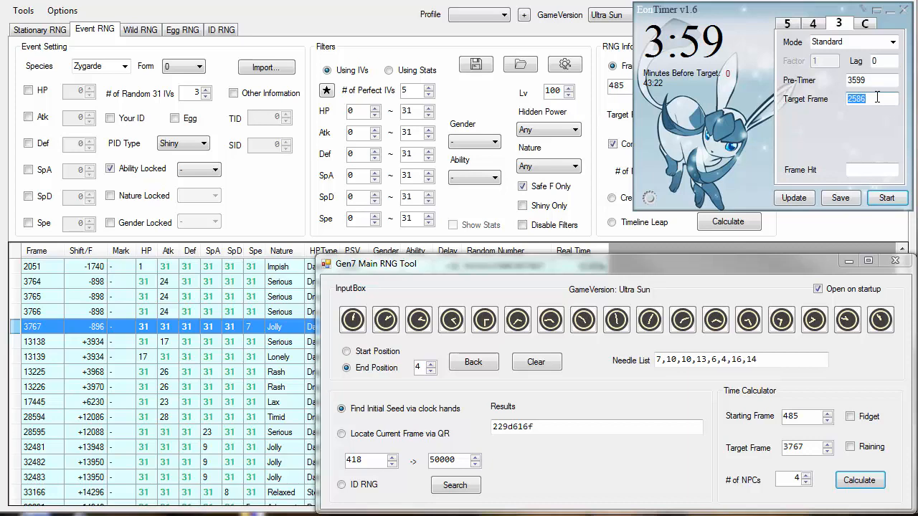
{"action": "type", "text": "1614"}
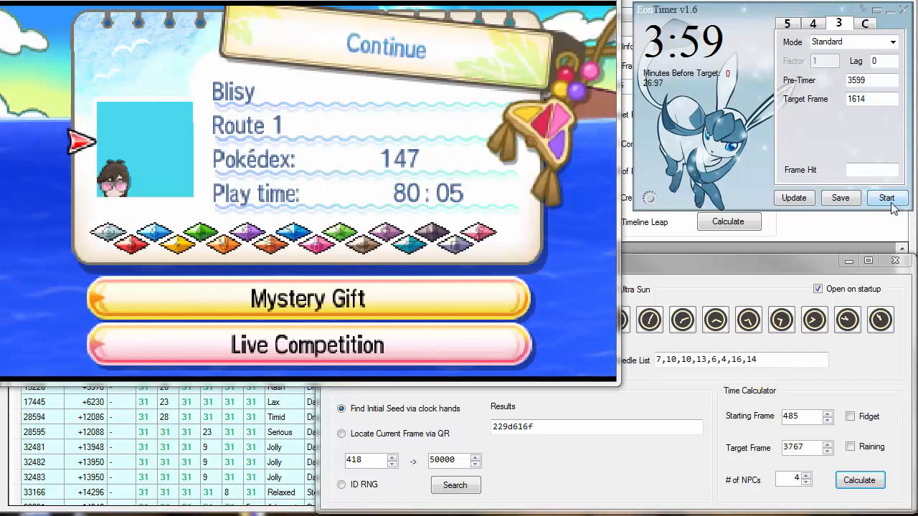
{"action": "left_click", "coordinate": [887, 198]}
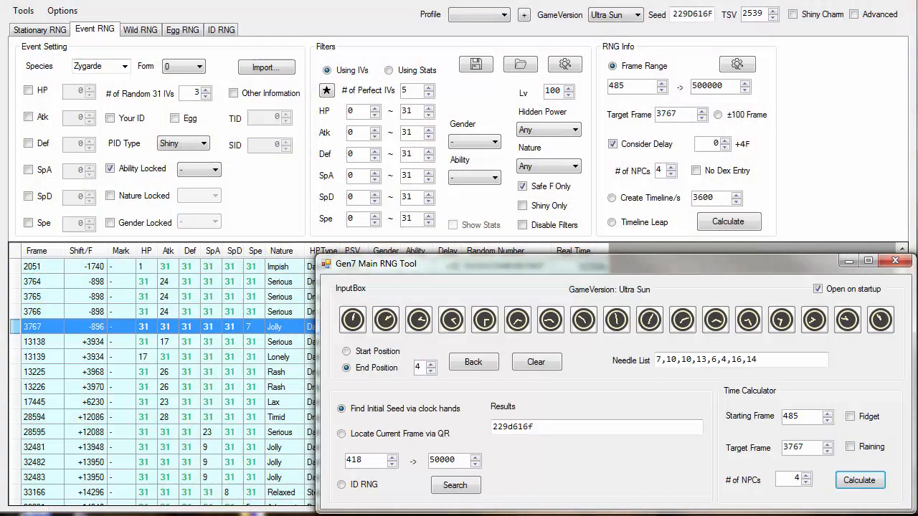
{"action": "left_click", "coordinate": [894, 260]}
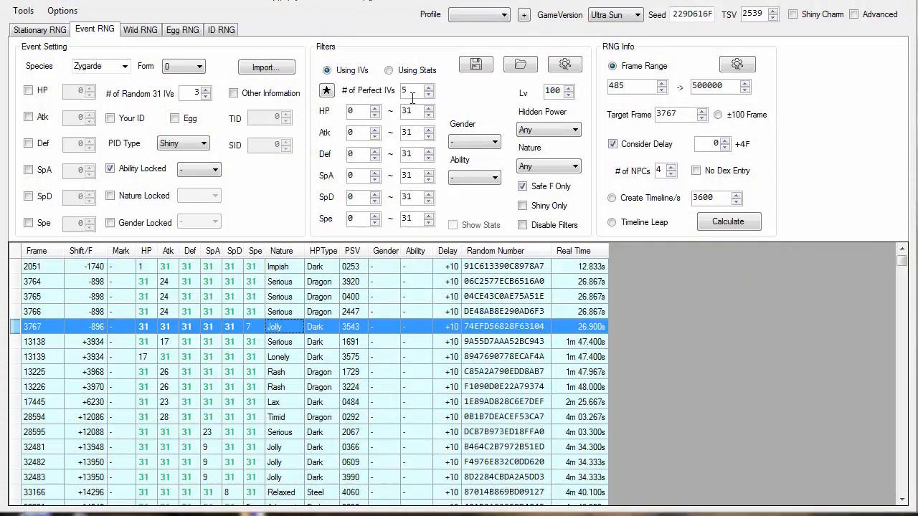
Filter by stats 357/229/278/198/226/226 and calculate, leaving Serious frames 3764–3766.
{"action": "left_click", "coordinate": [388, 69]}
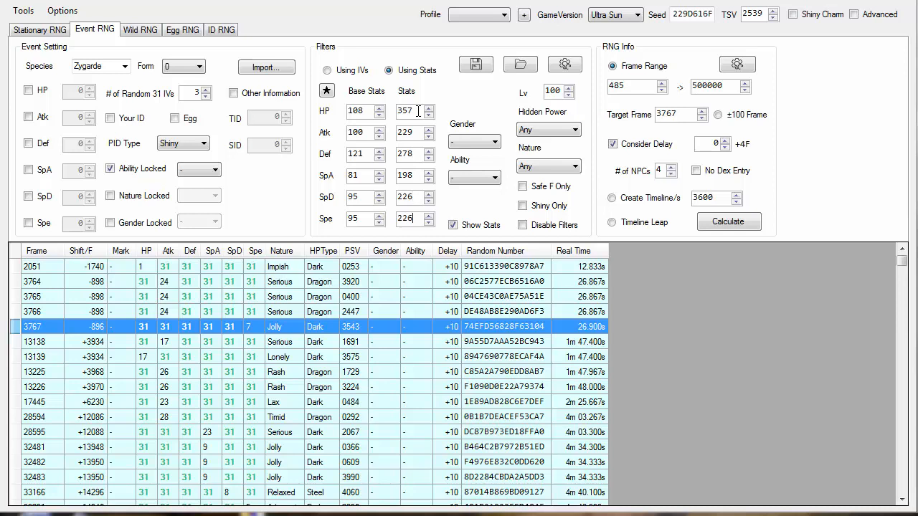
{"action": "left_click", "coordinate": [728, 222]}
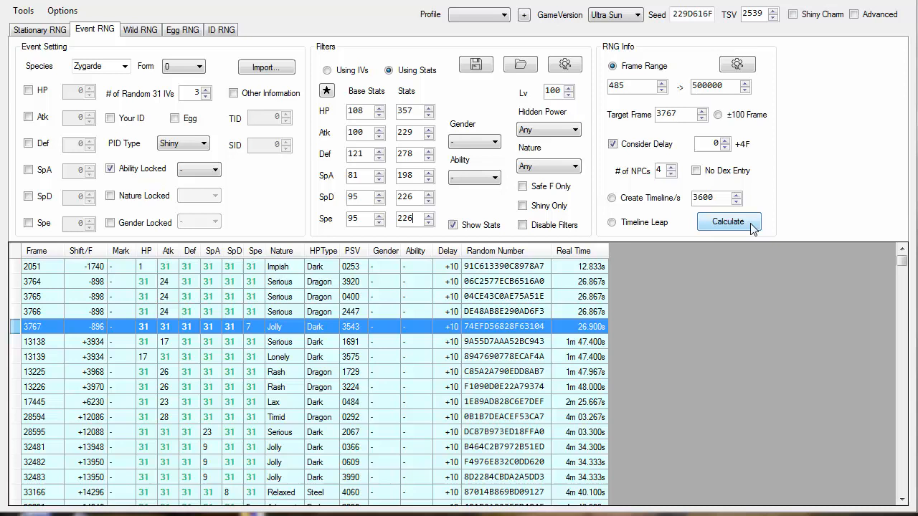
{"action": "left_click", "coordinate": [728, 221]}
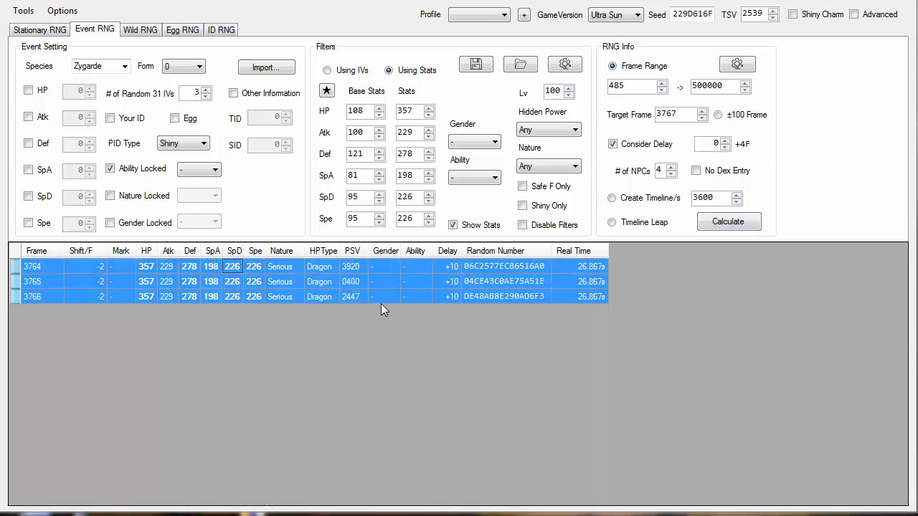